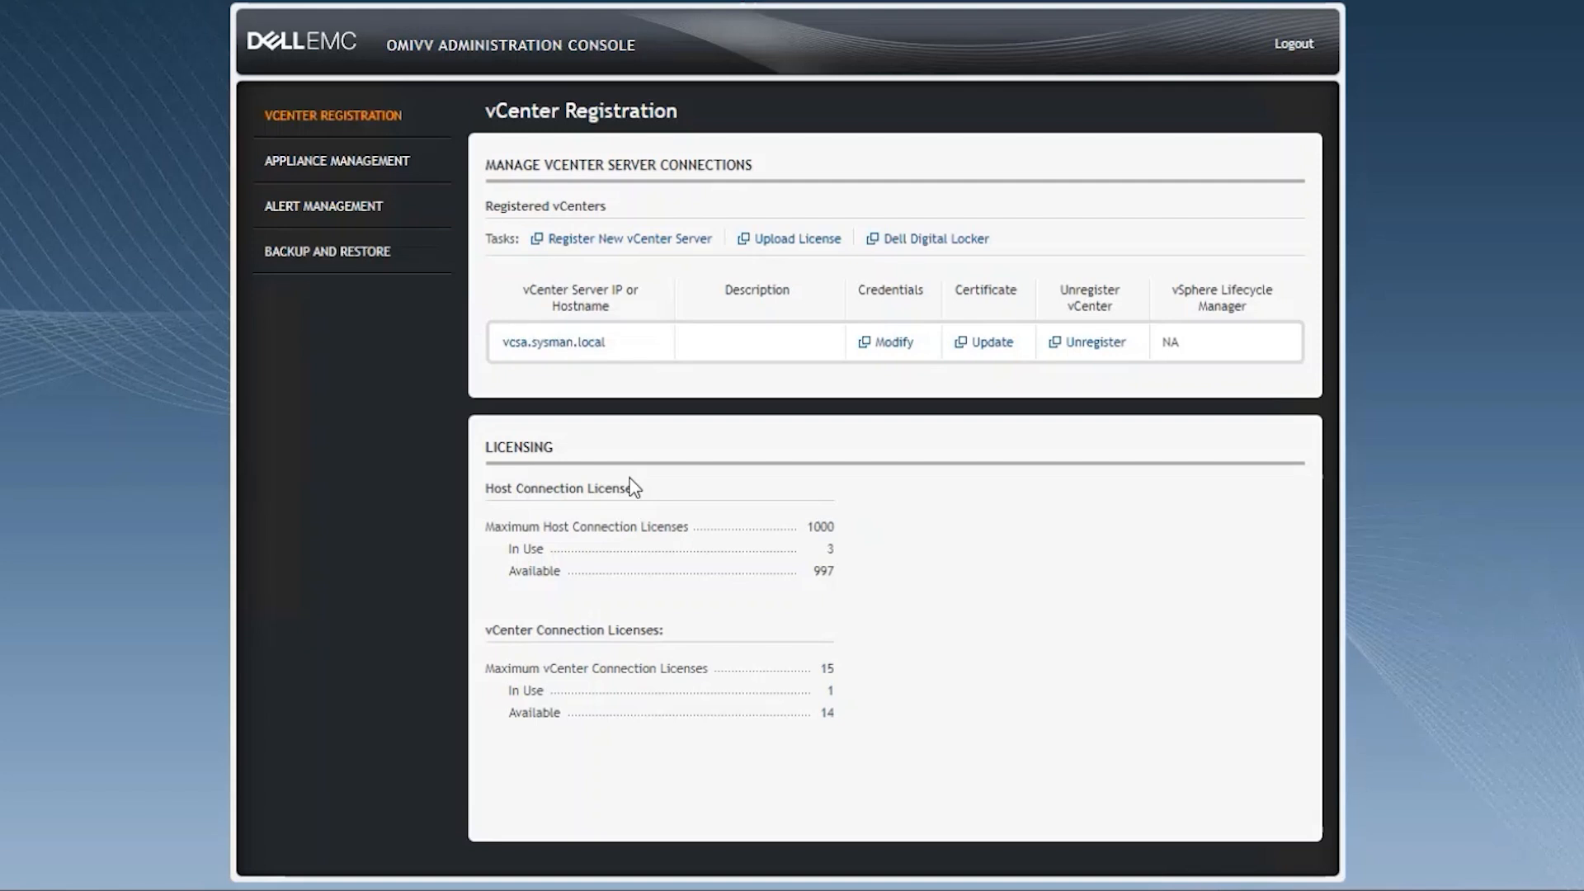
mouse_move(509, 274)
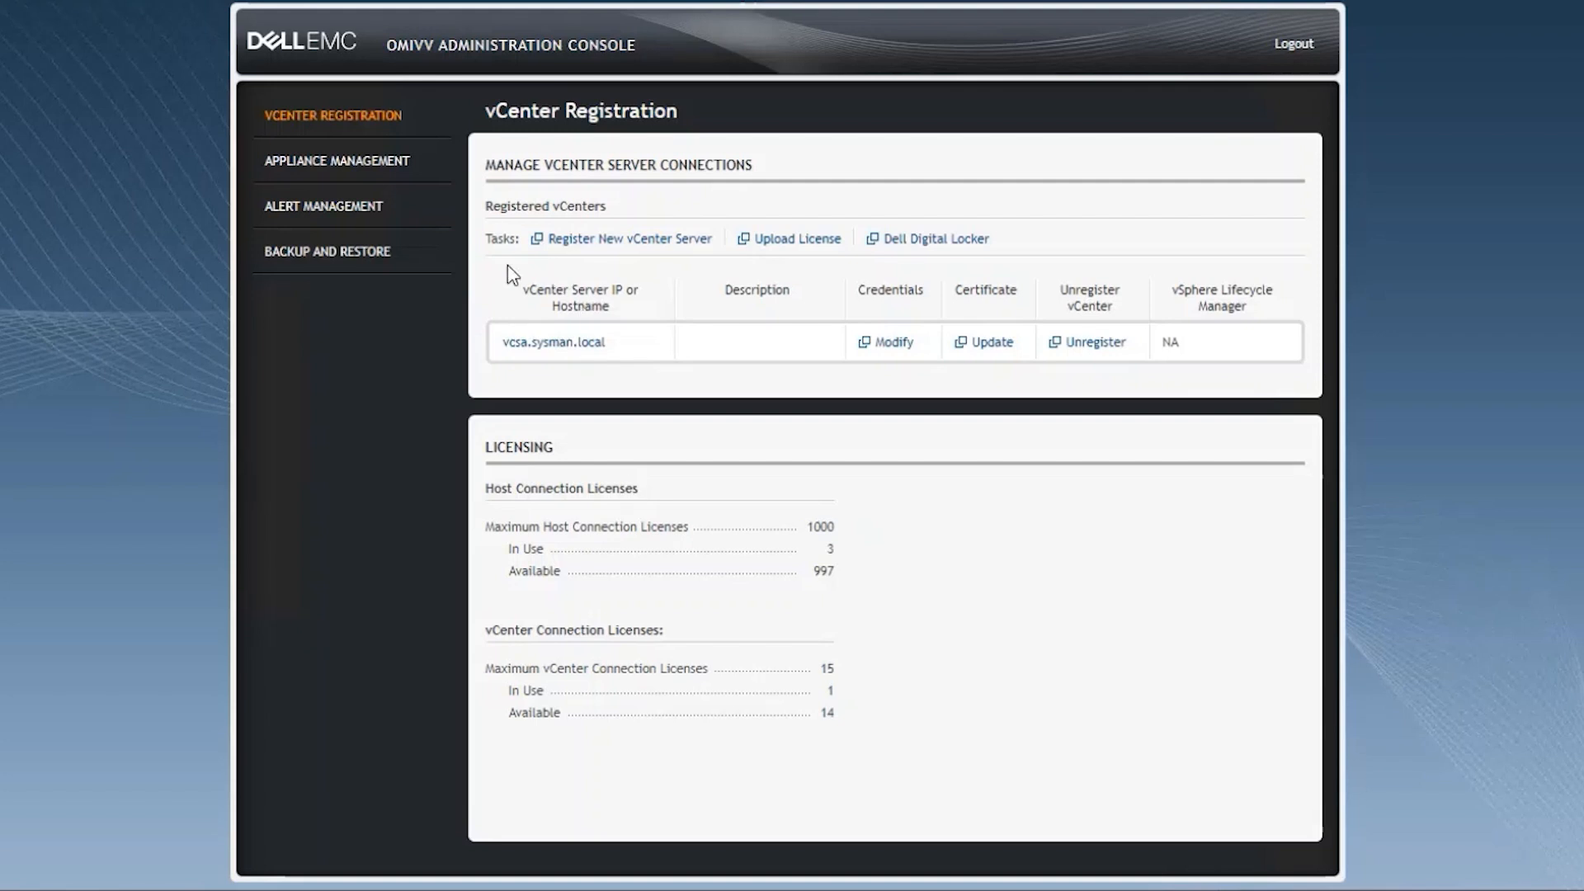
Step: From Appliance Management, generate the troubleshooting bundle and download it as DVCPLog (2).zip
left_click(338, 160)
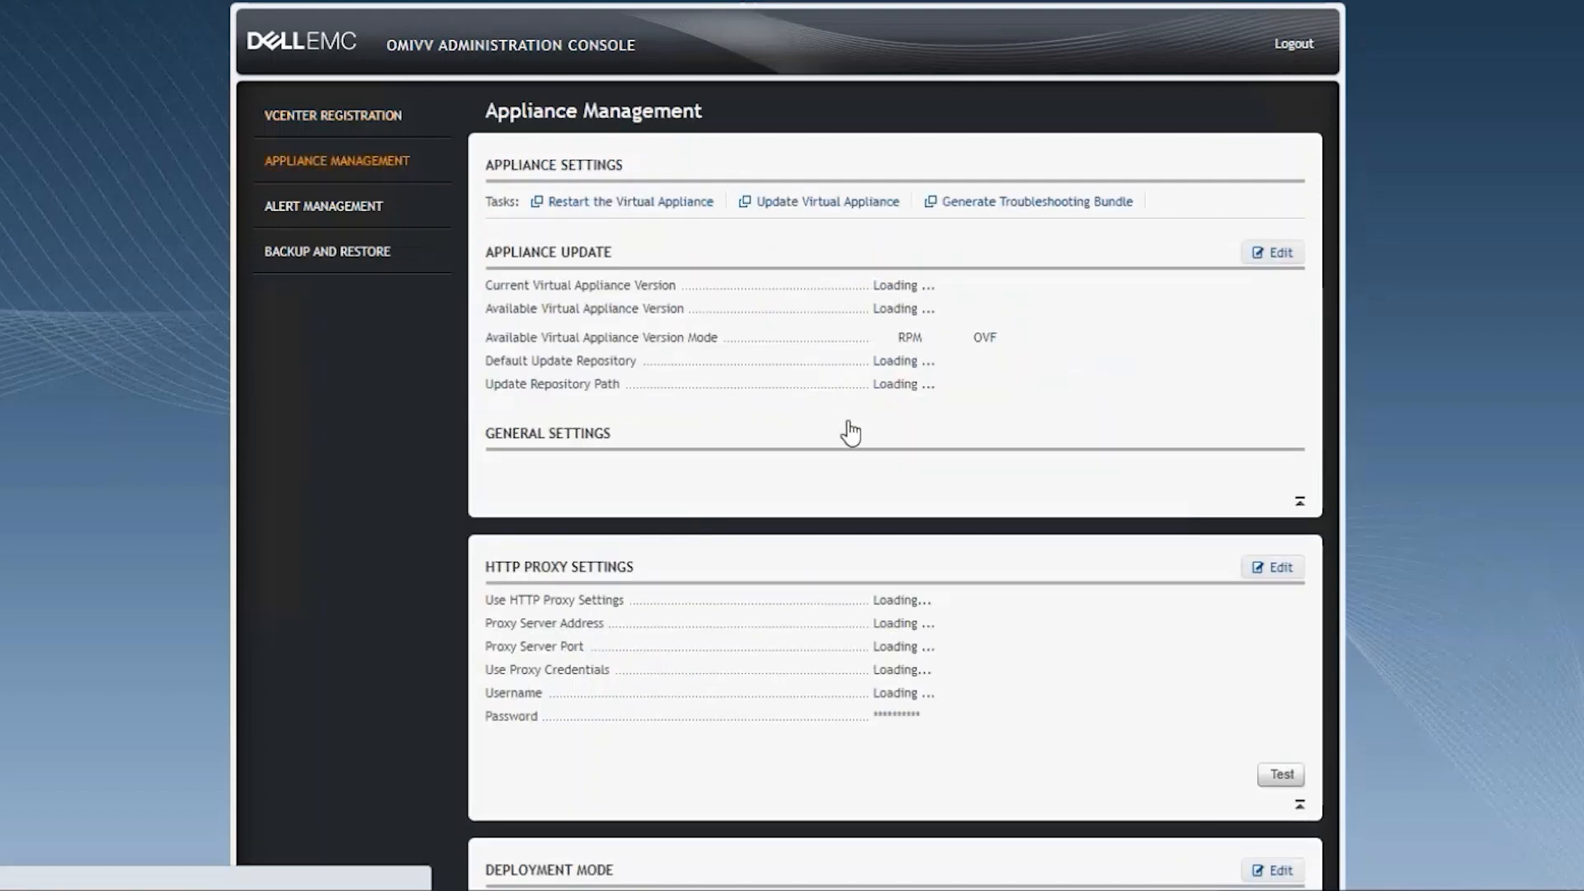
mouse_move(1030, 212)
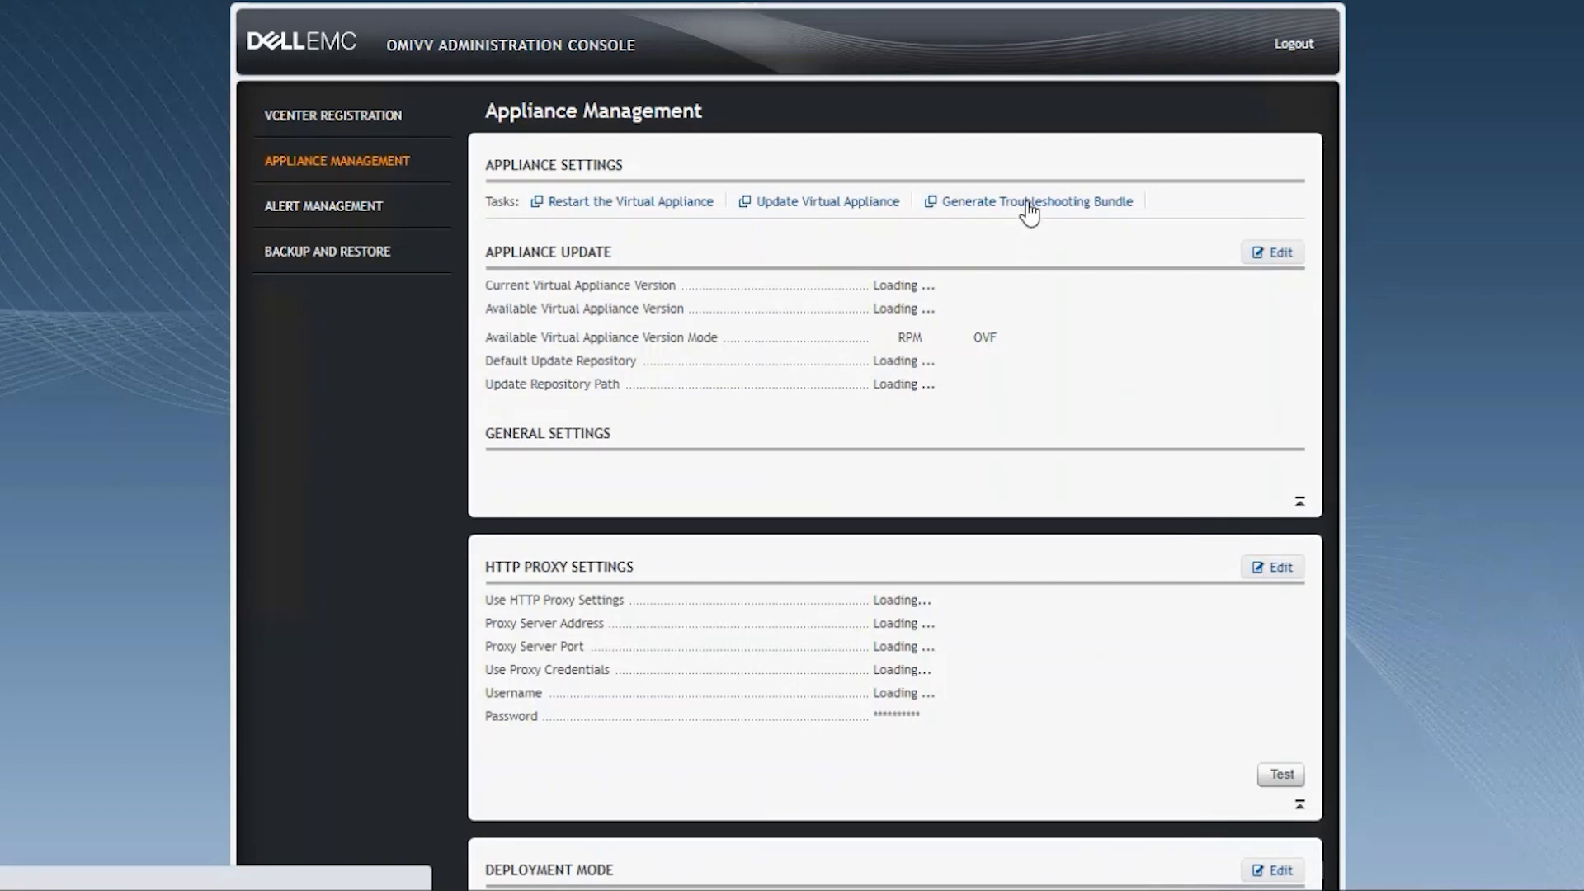
left_click(1037, 201)
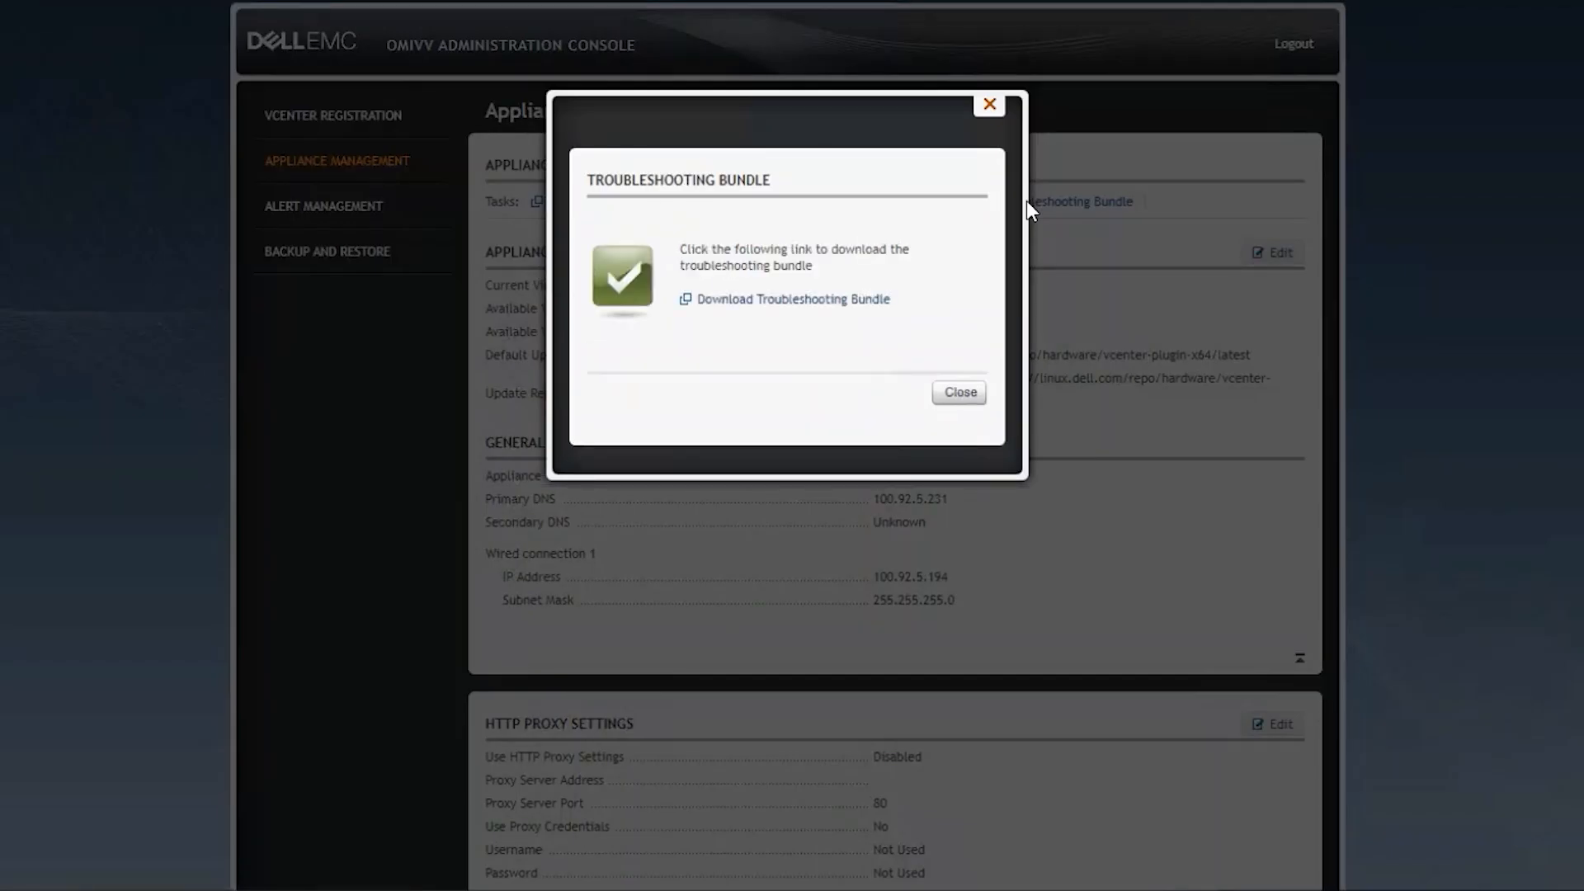
mouse_move(925, 289)
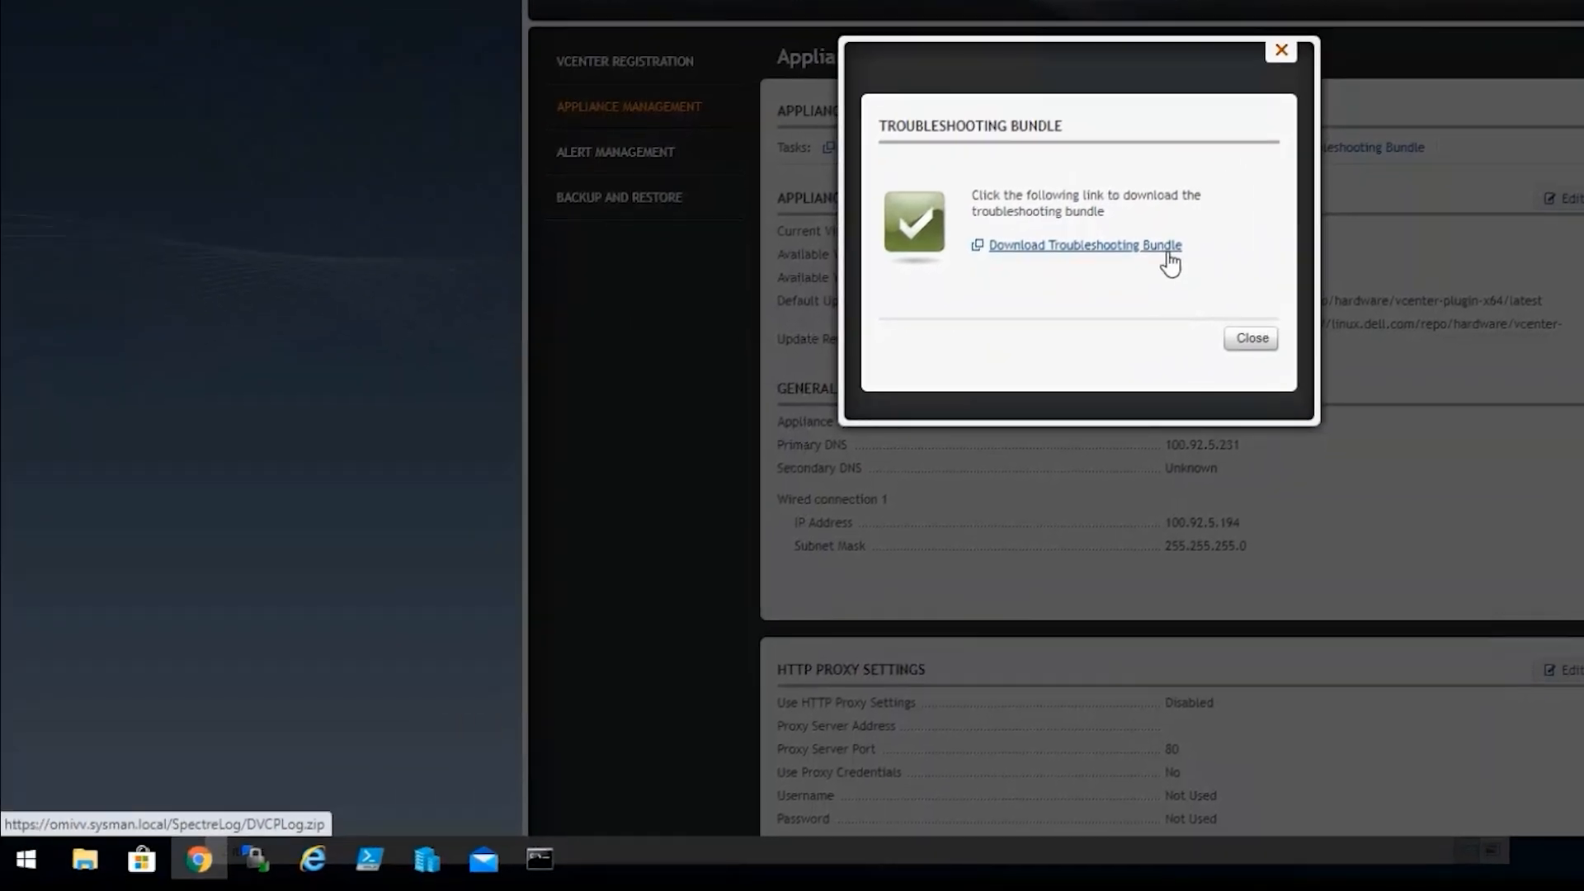
left_click(1085, 246)
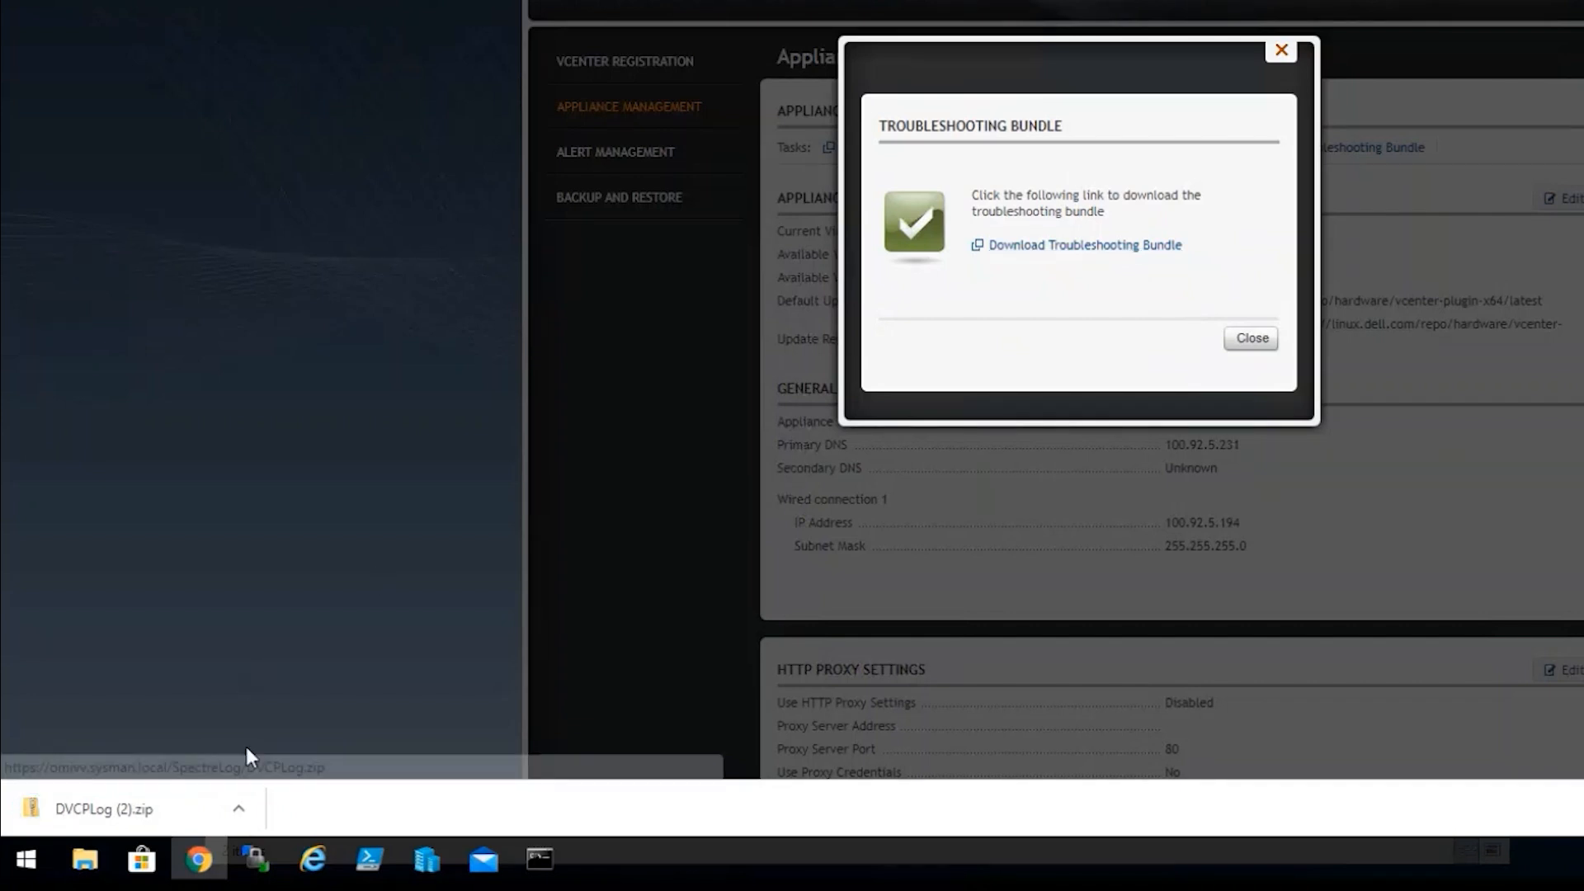
Step: Show DVCPLog (2).zip in the Downloads folder, then close Explorer and the bundle confirmation
left_click(238, 809)
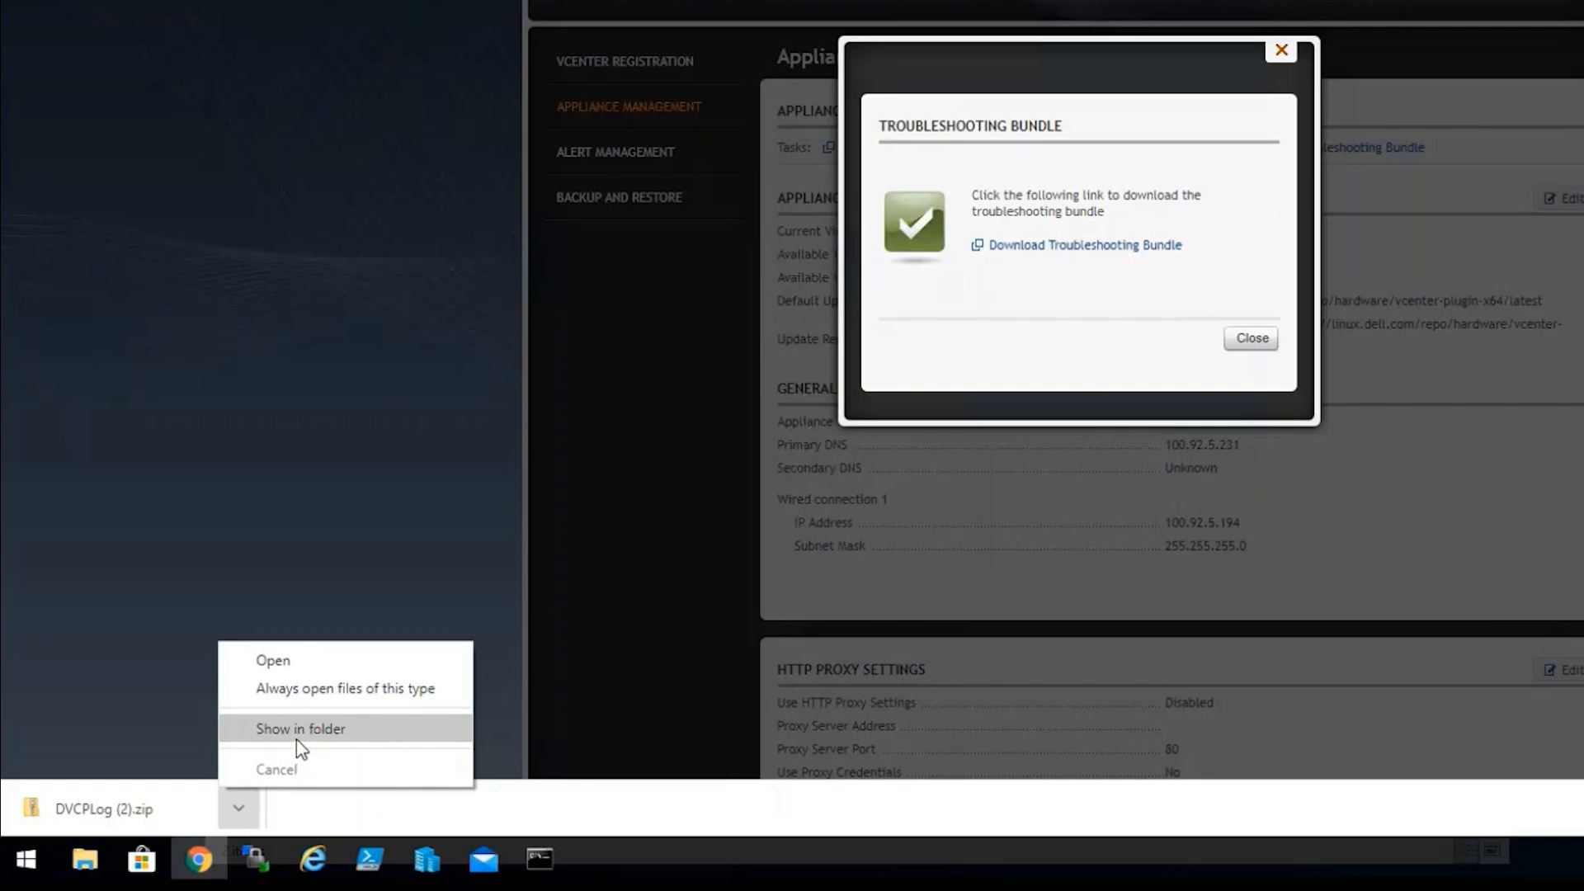
left_click(299, 728)
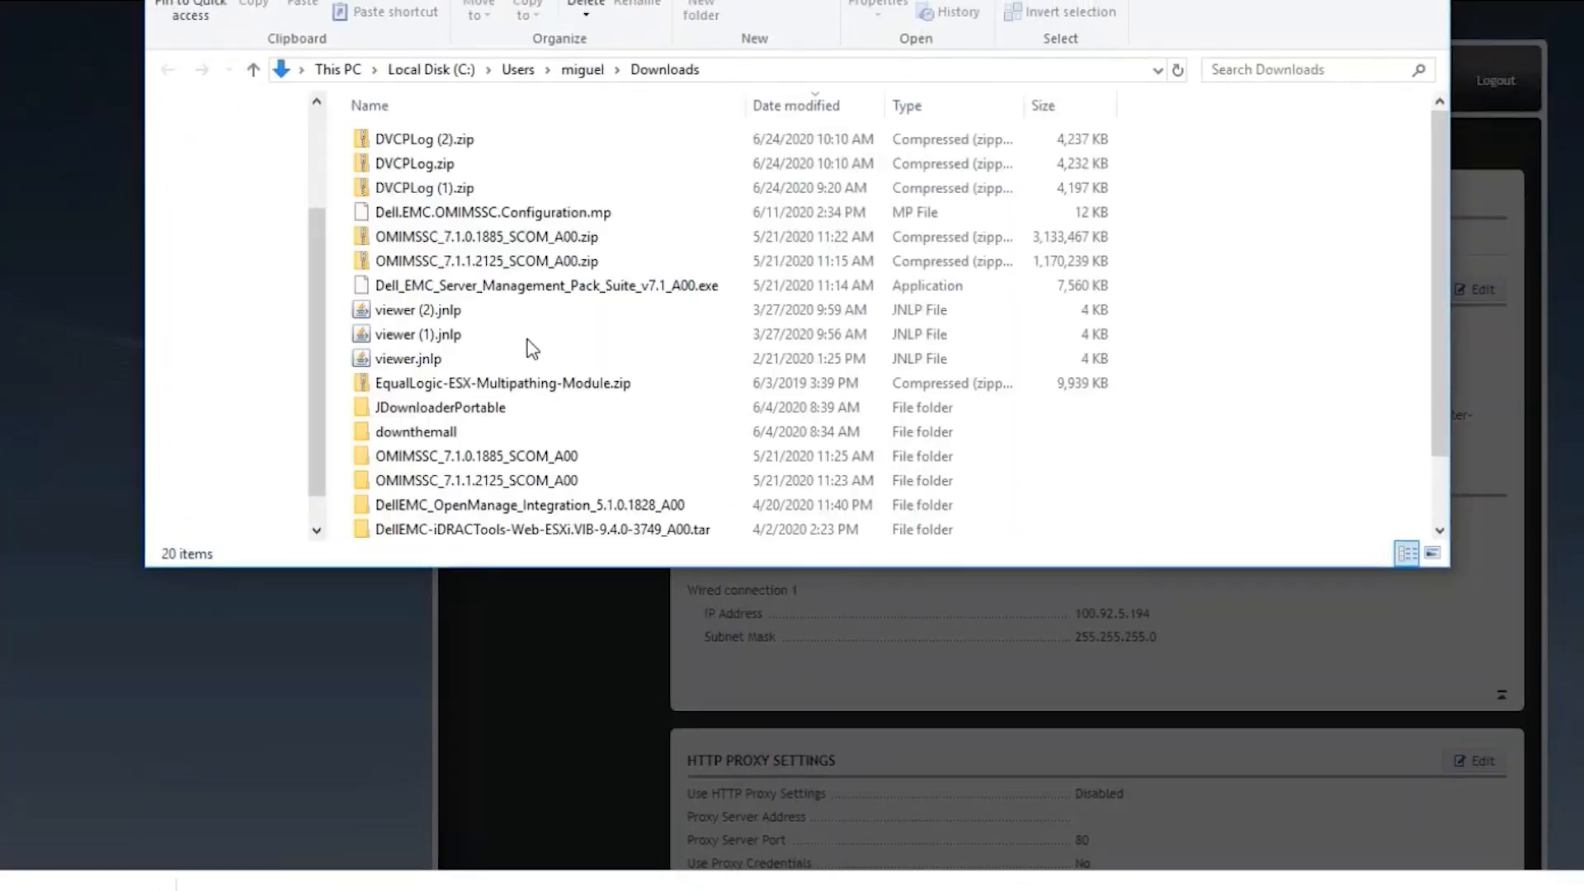
left_click(423, 139)
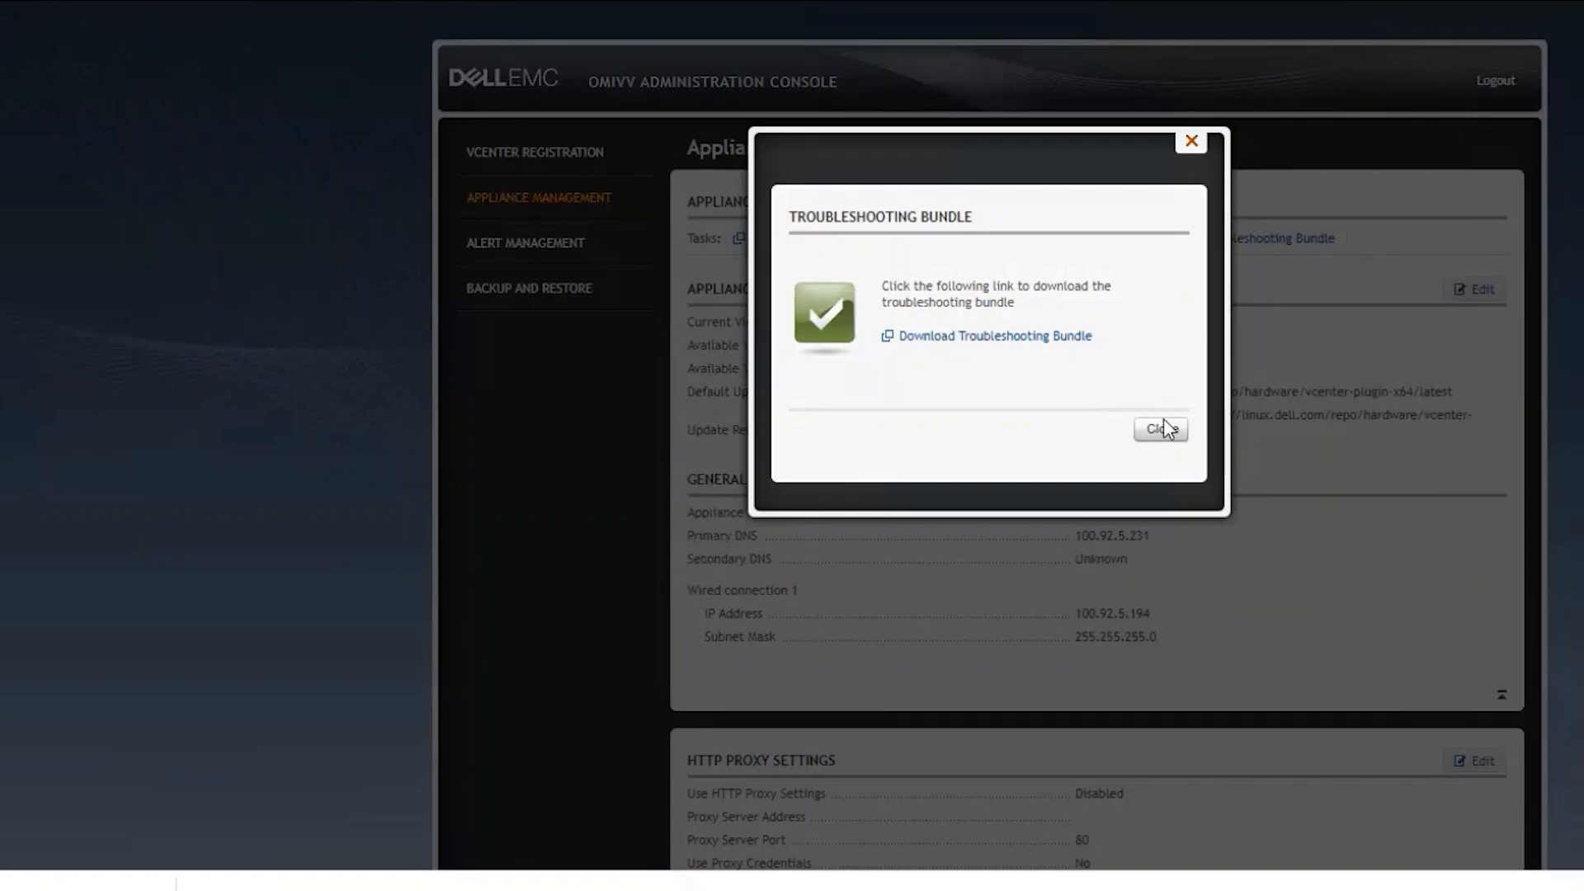
left_click(1161, 429)
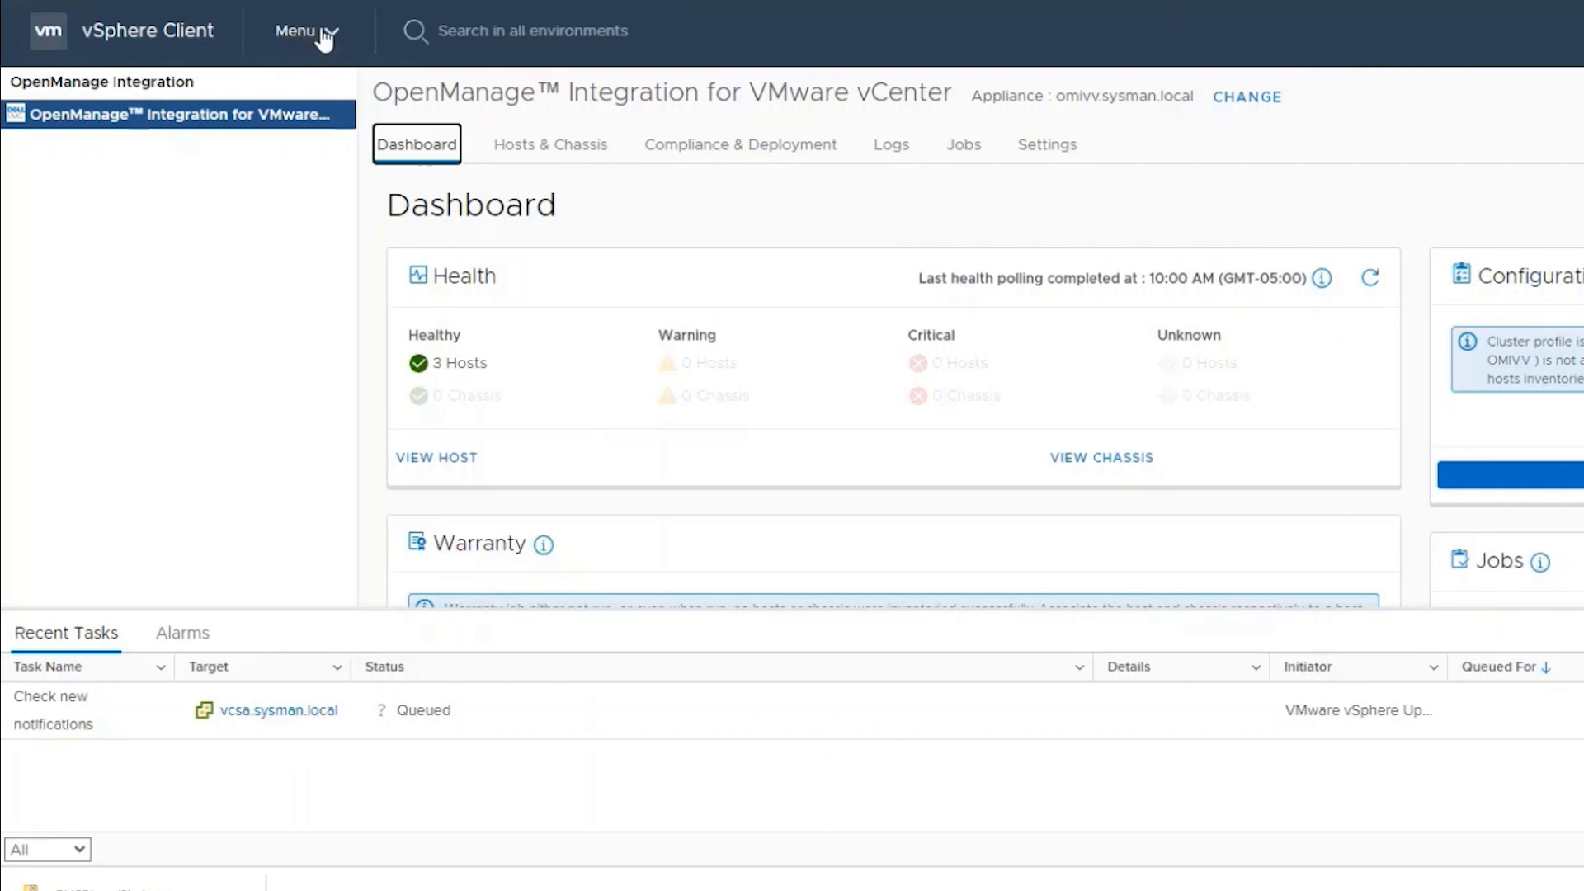
Step: From OpenManage Integration Help and Support, create a troubleshooting bundle and download it as DVCPLog (3).zip
left_click(303, 30)
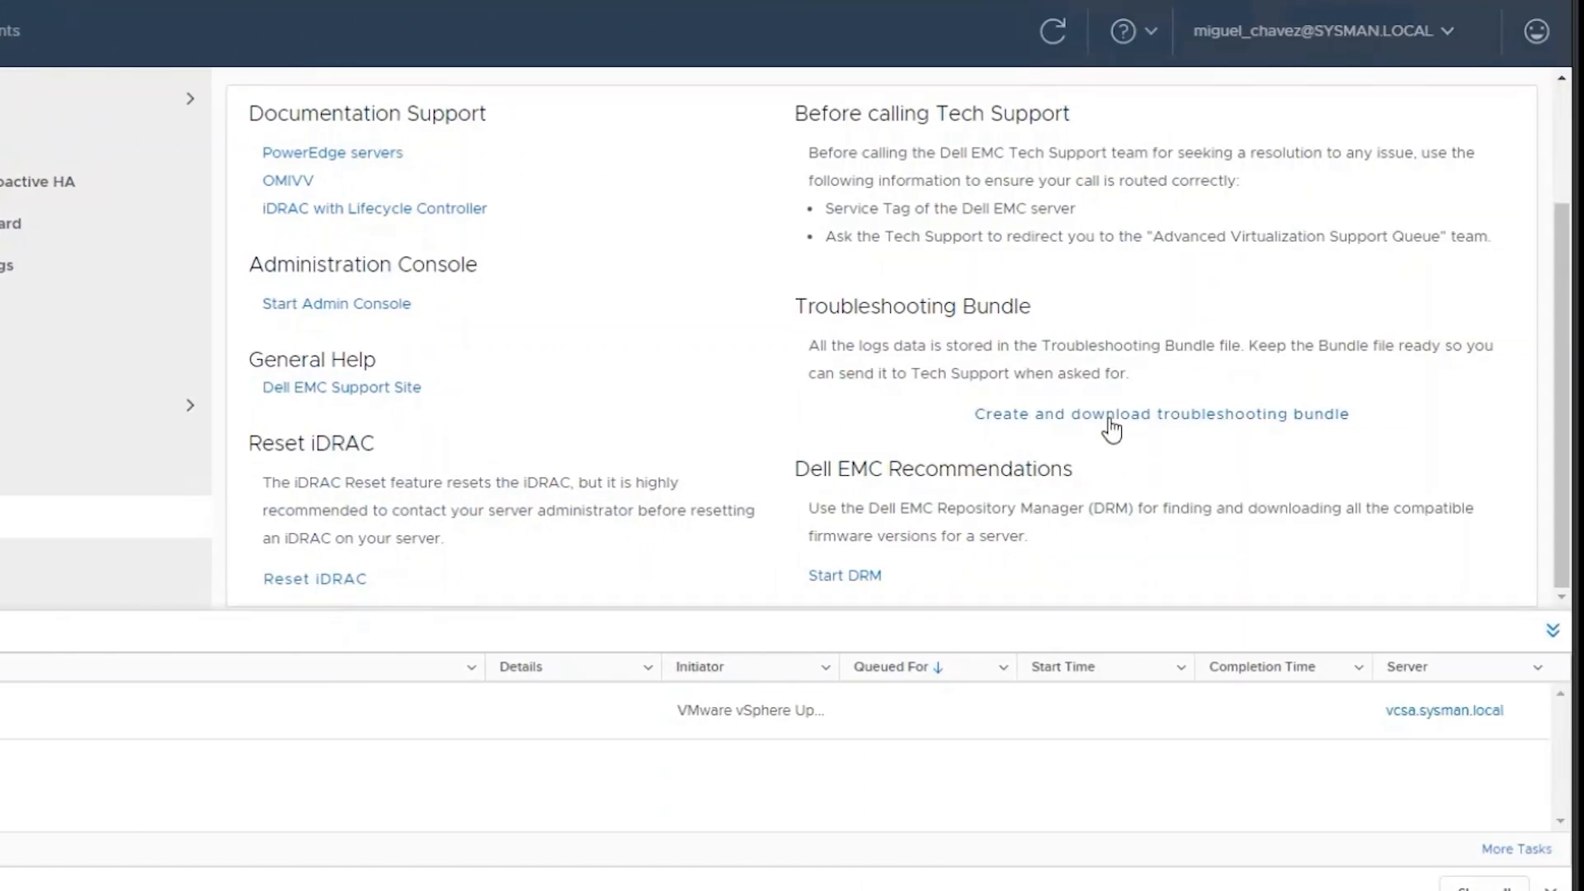
left_click(1161, 414)
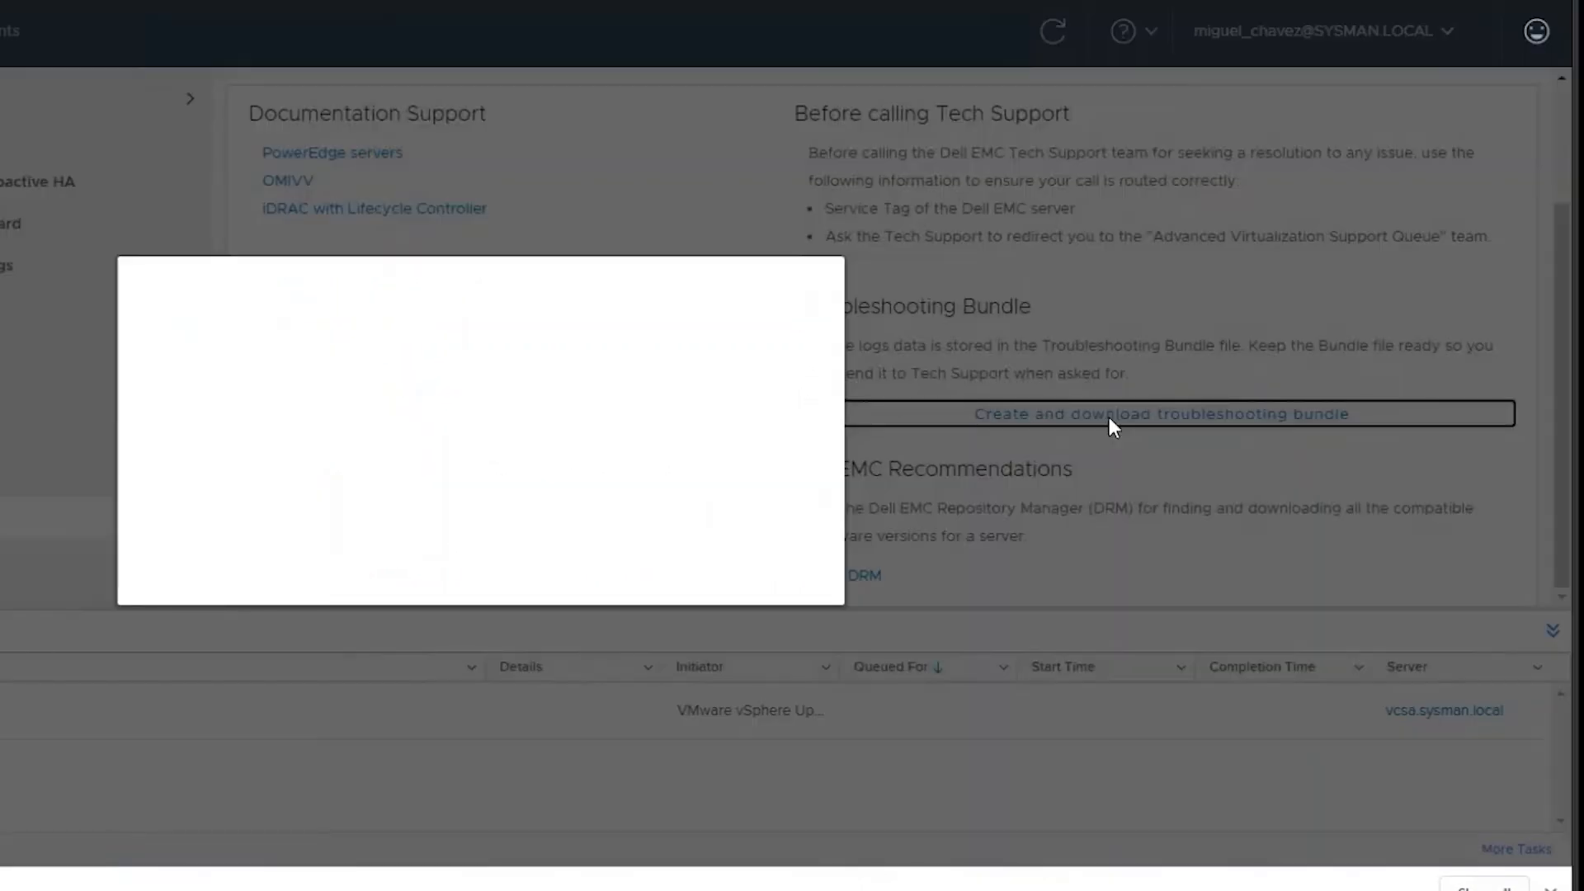
left_click(1162, 413)
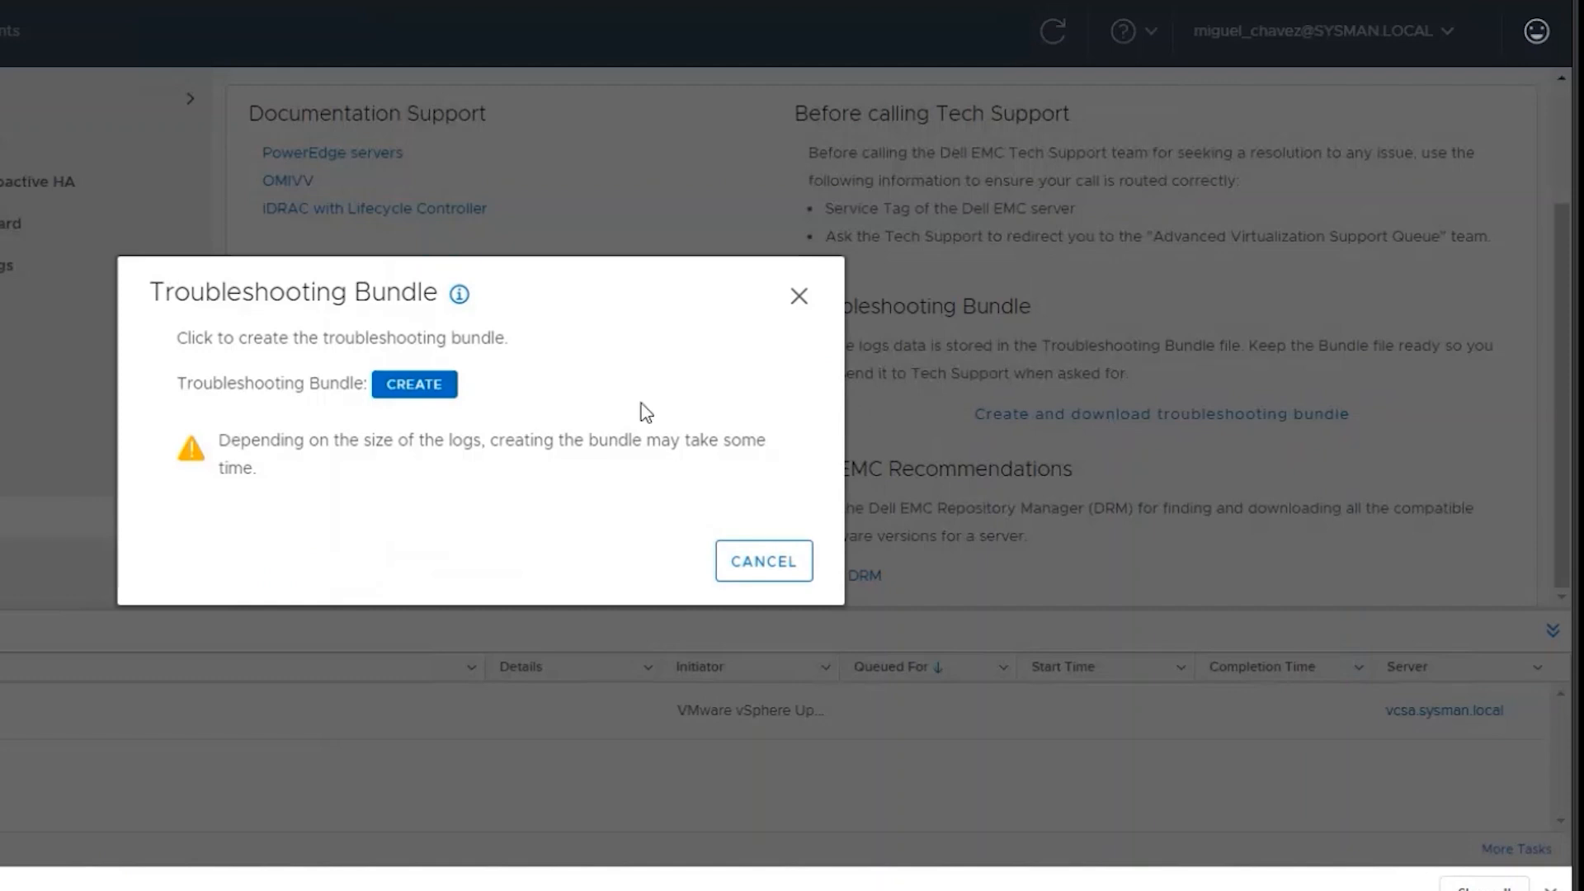
mouse_move(609, 423)
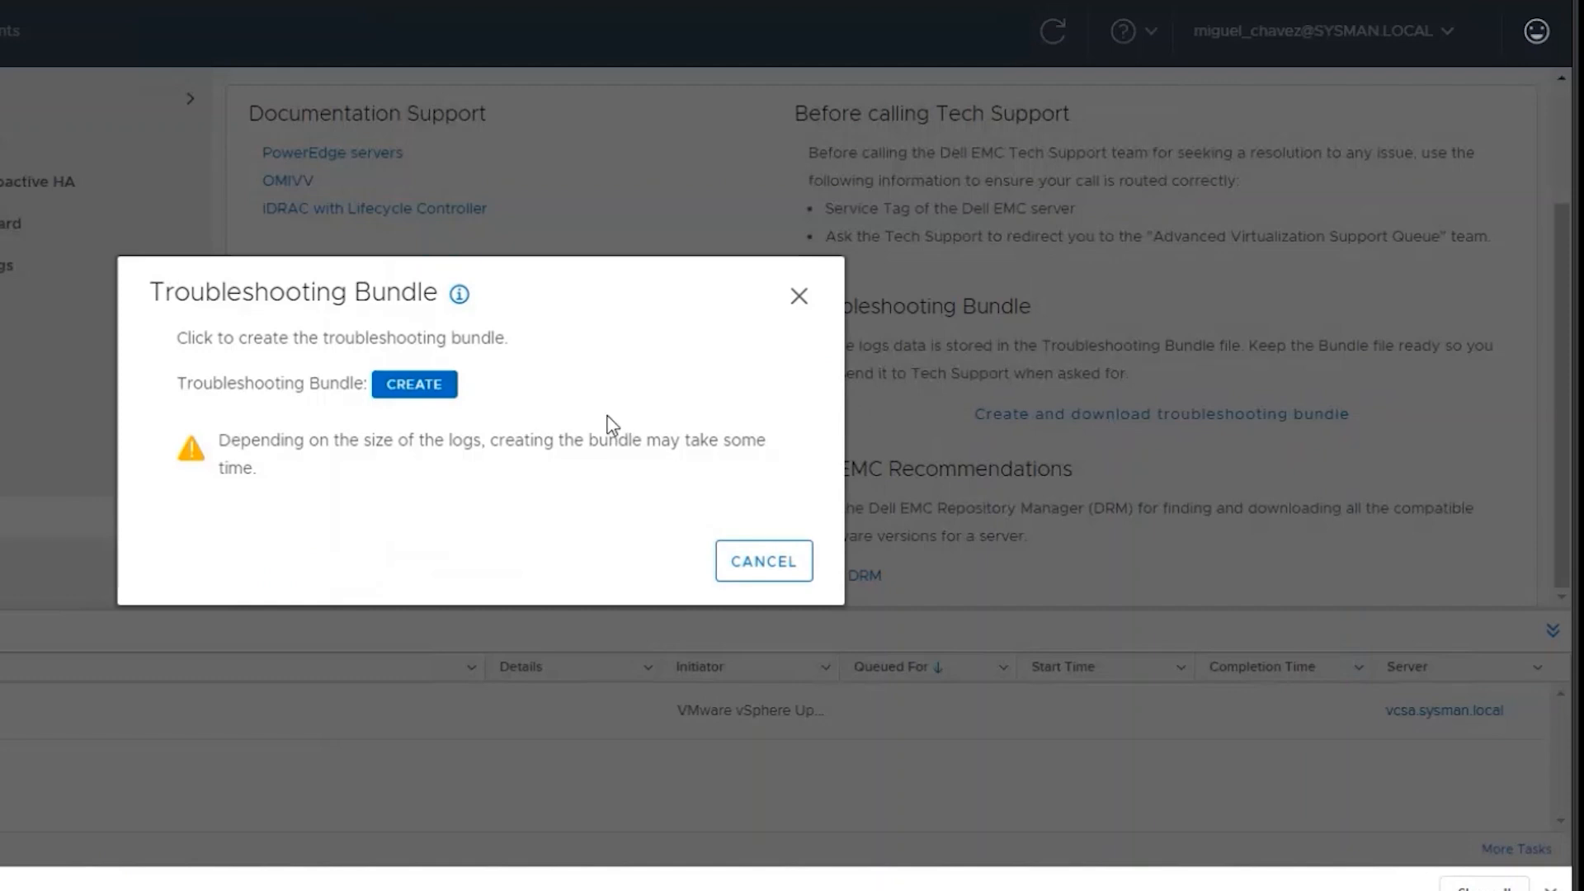
left_click(413, 385)
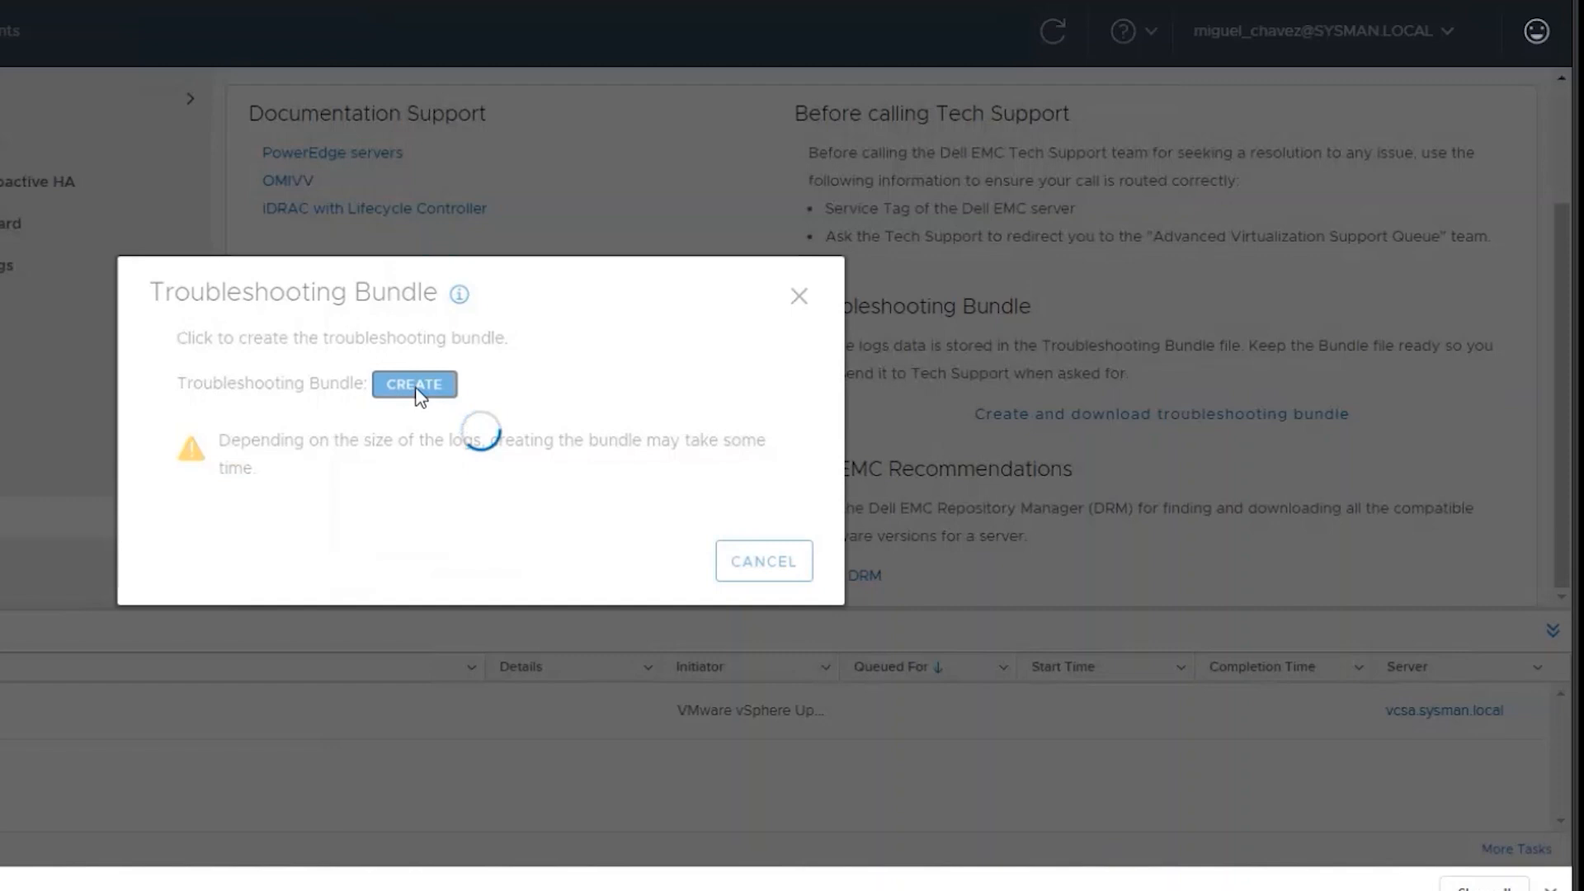
left_click(414, 384)
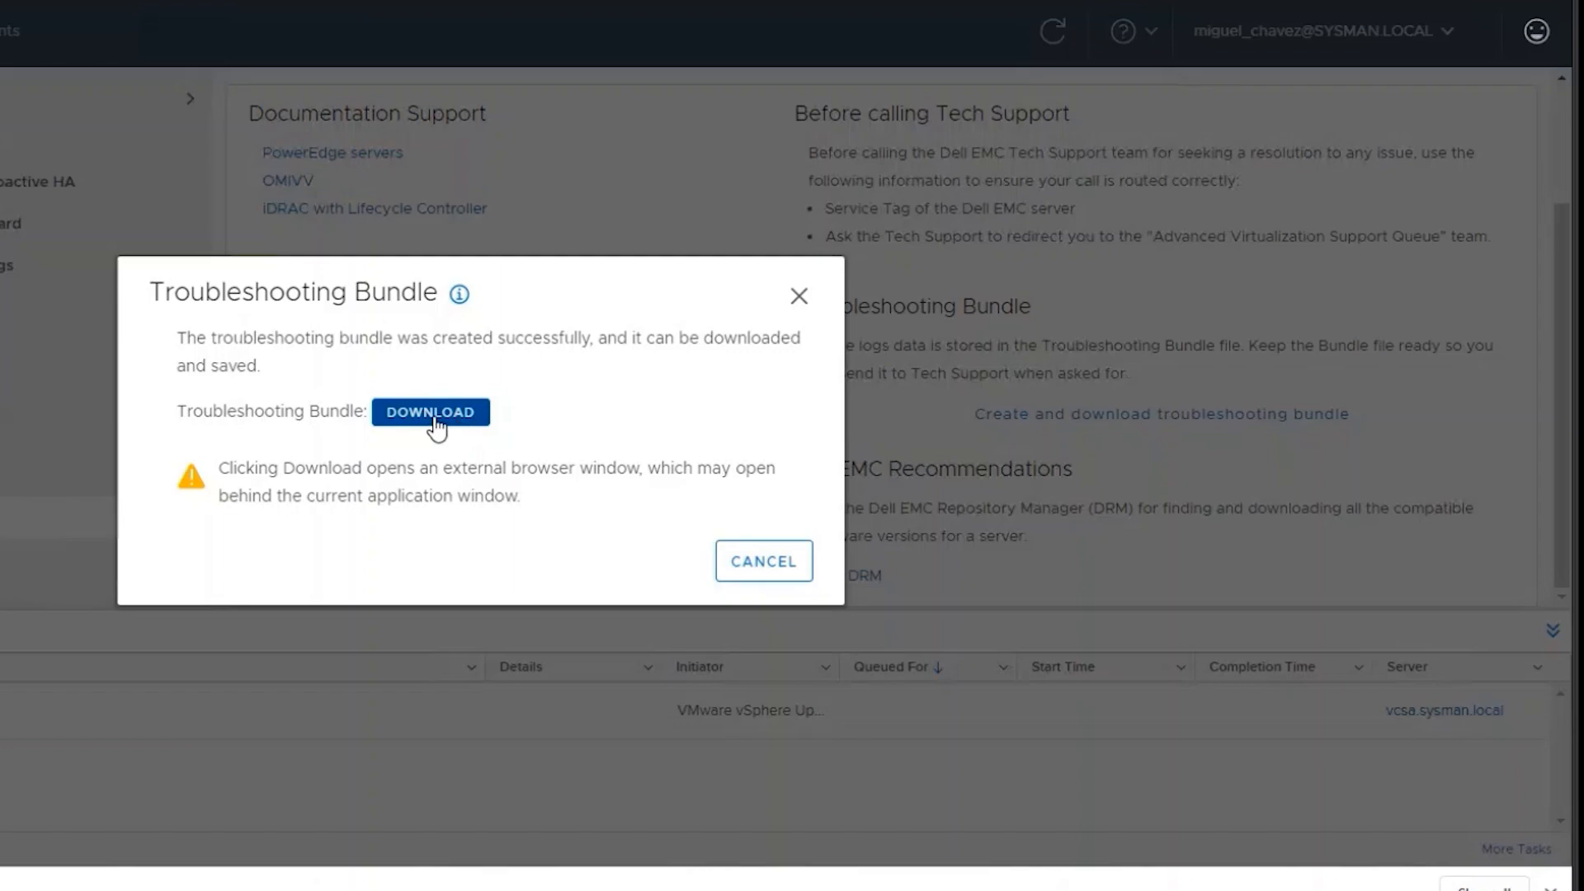
left_click(431, 411)
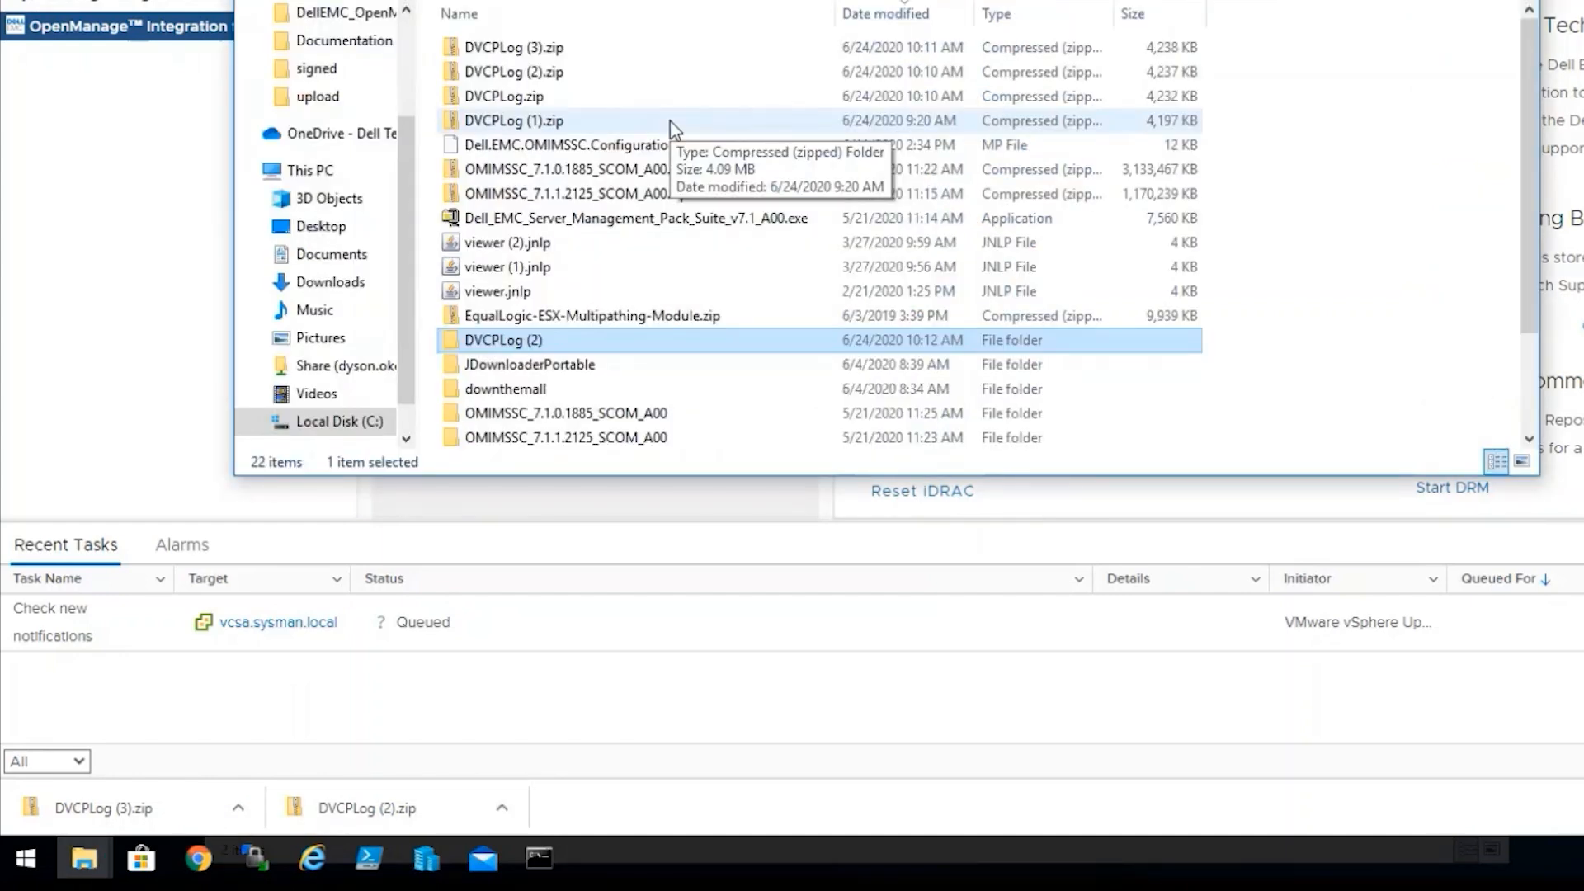
mouse_move(535, 285)
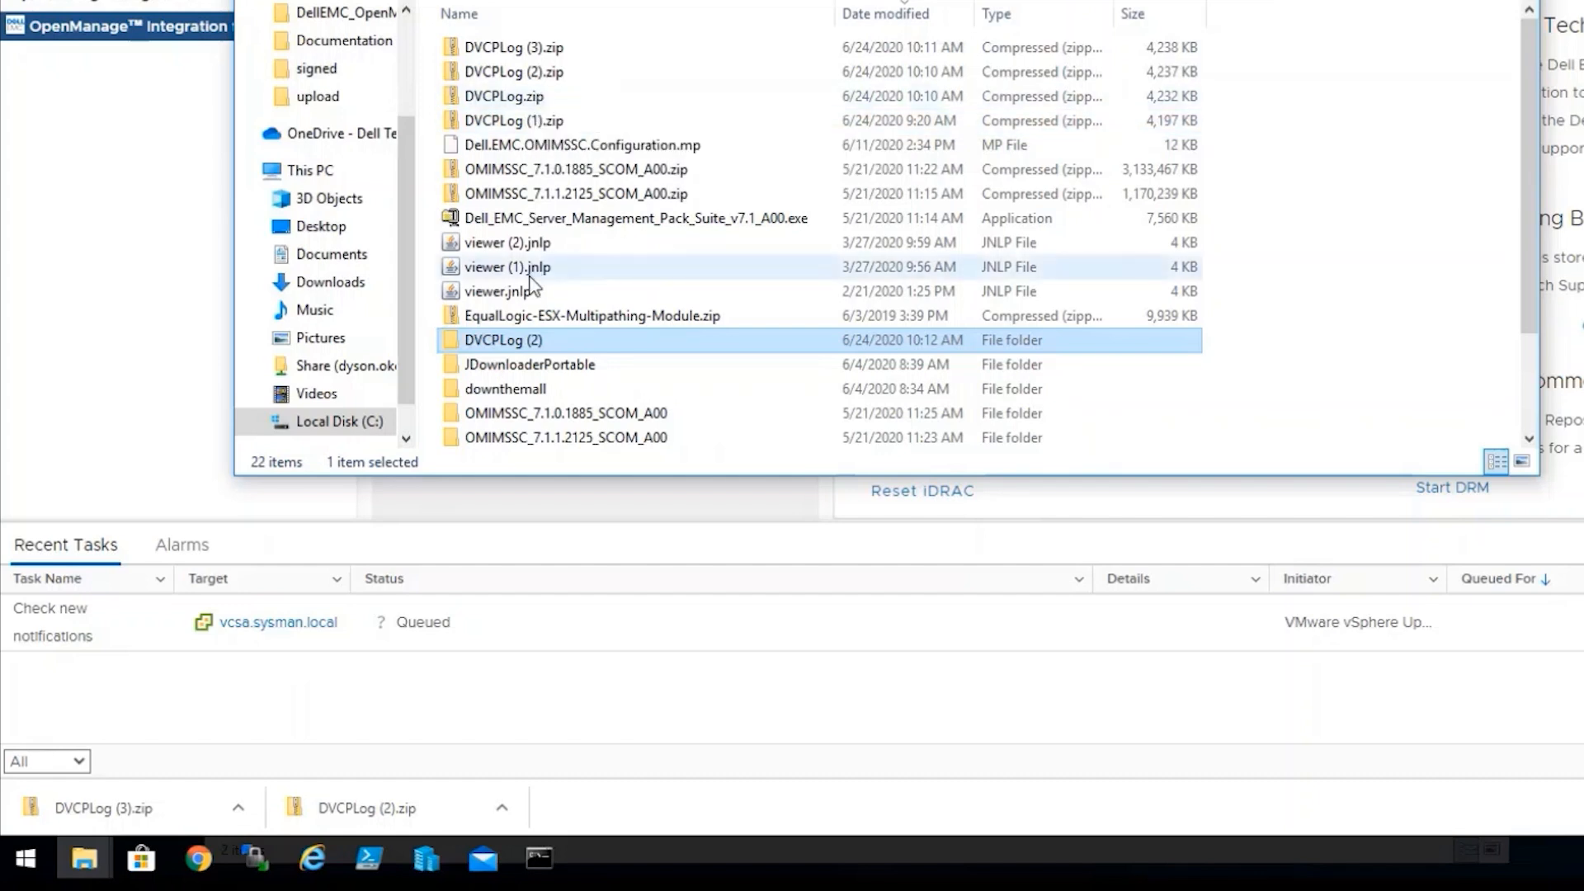
Step: Open the extracted DVCPLog (2) folder in Downloads
double_click(502, 340)
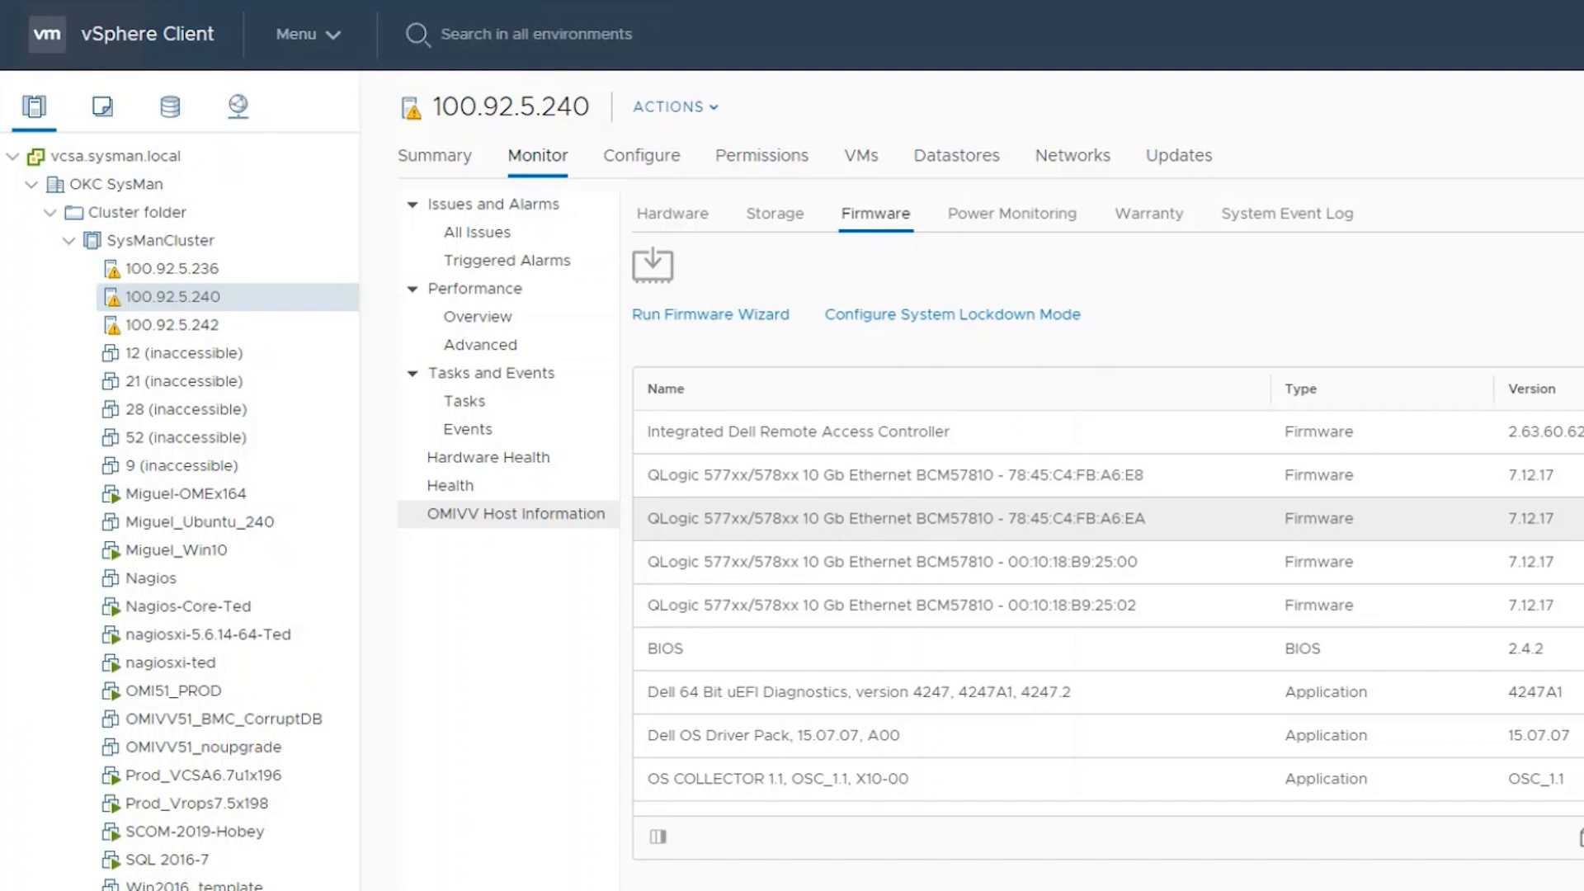
mouse_move(160, 12)
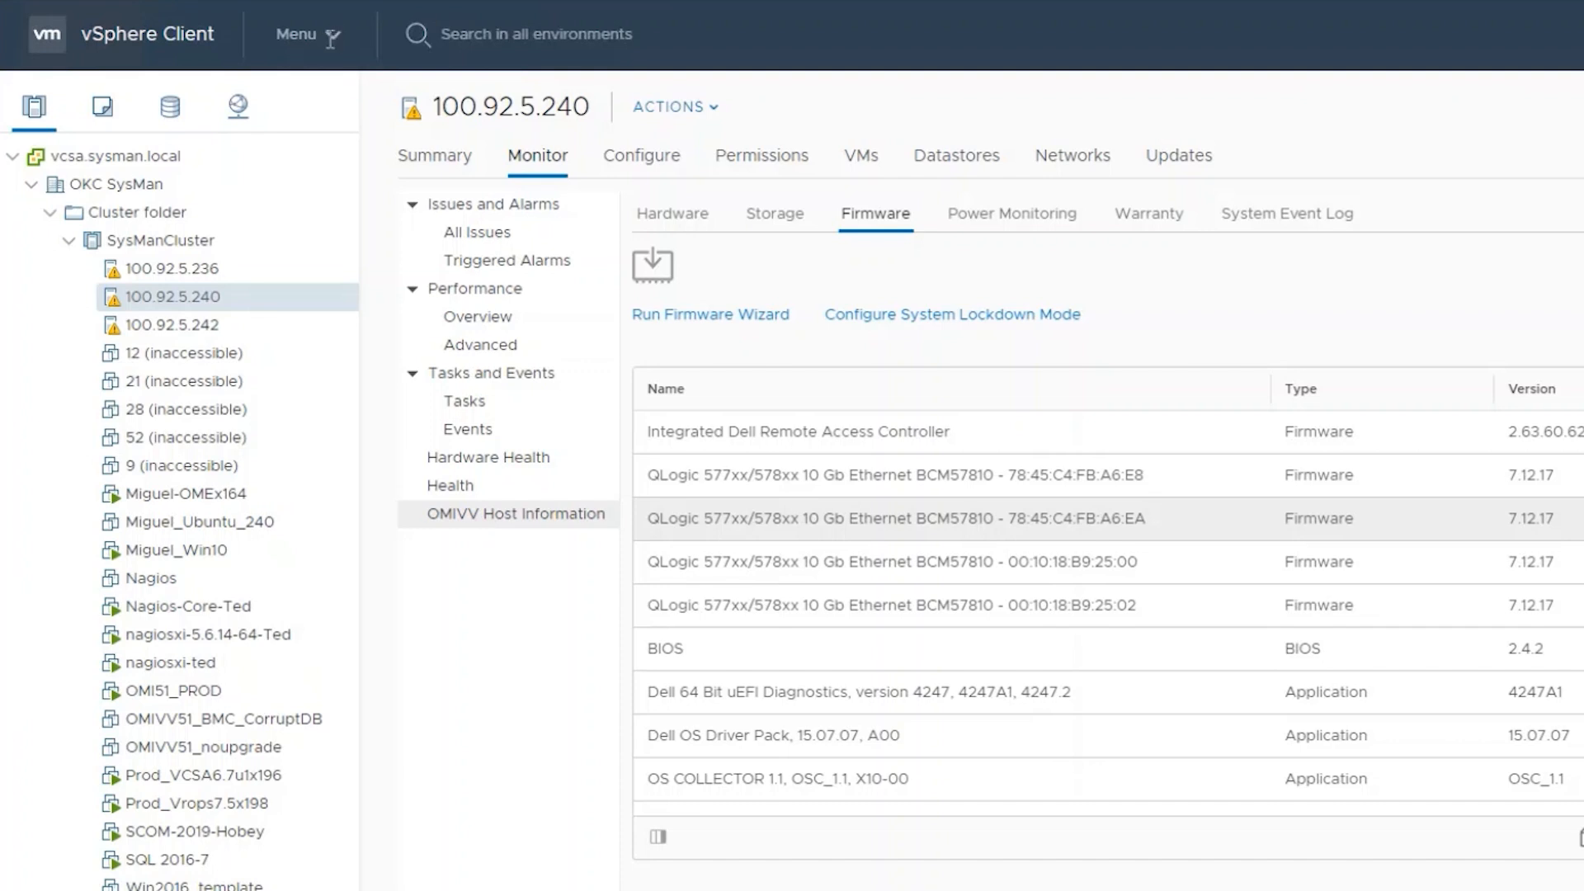
Step: Start Export System Logs from the vcsa.sysman.local vCenter's context menu
left_click(298, 35)
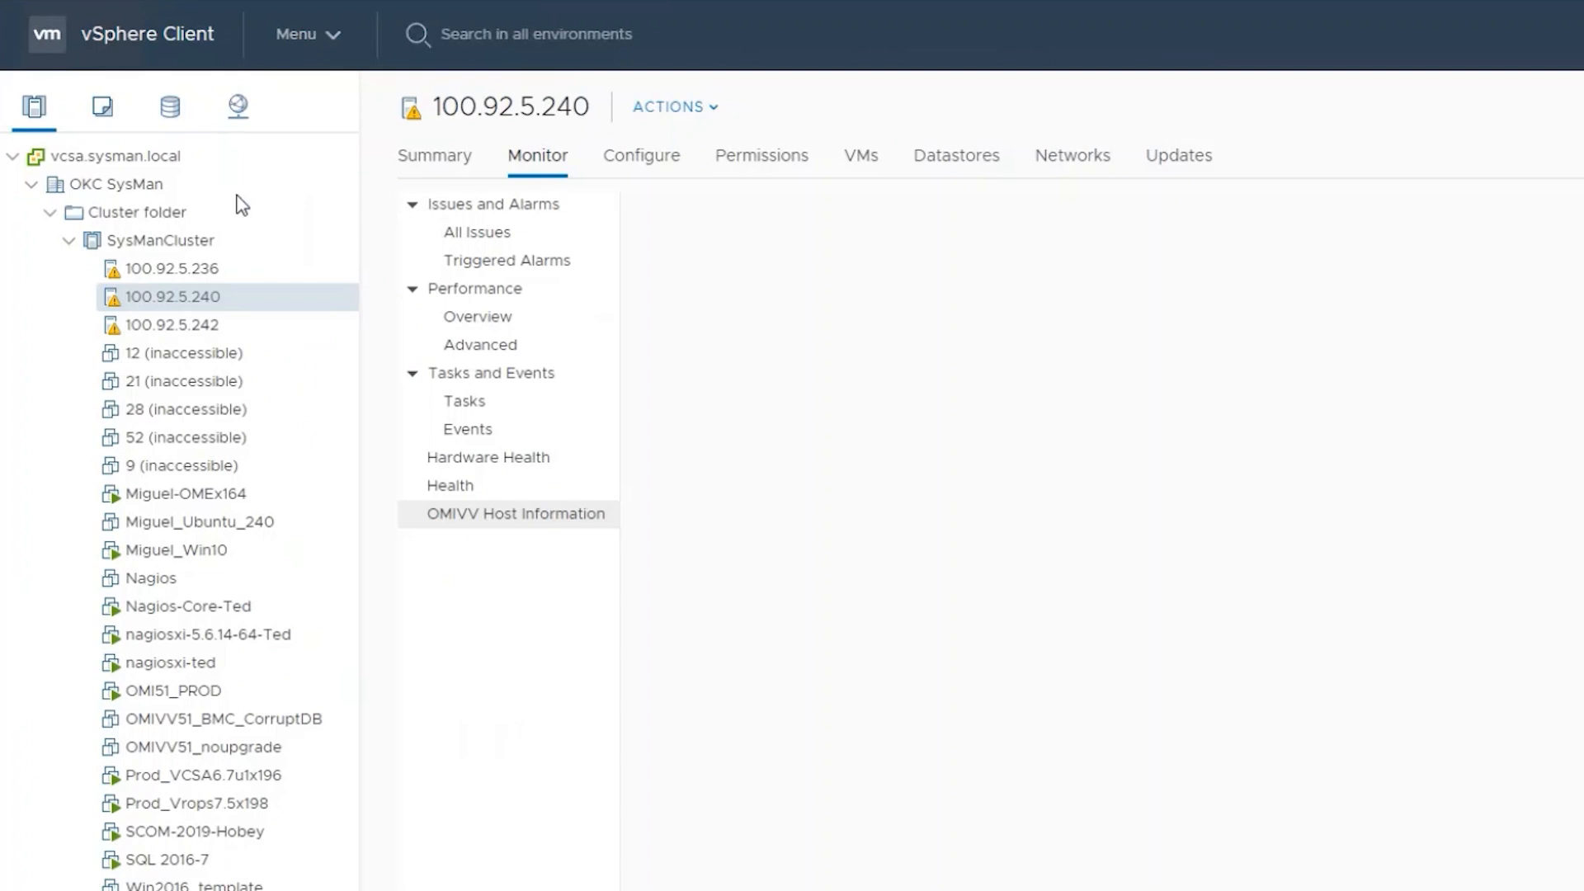
right_click(106, 156)
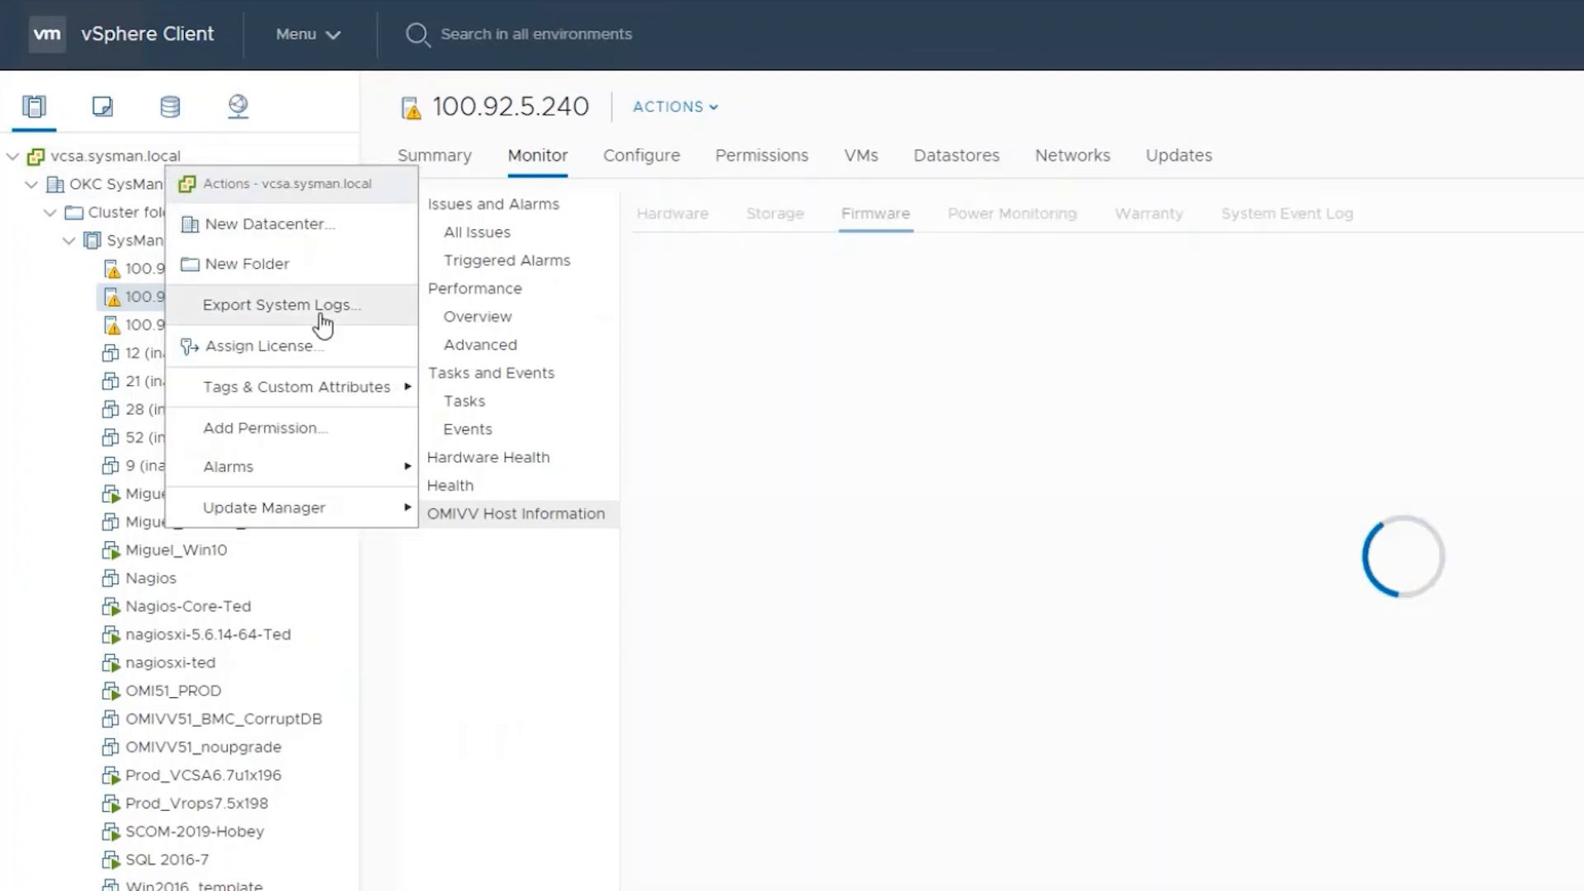
left_click(281, 305)
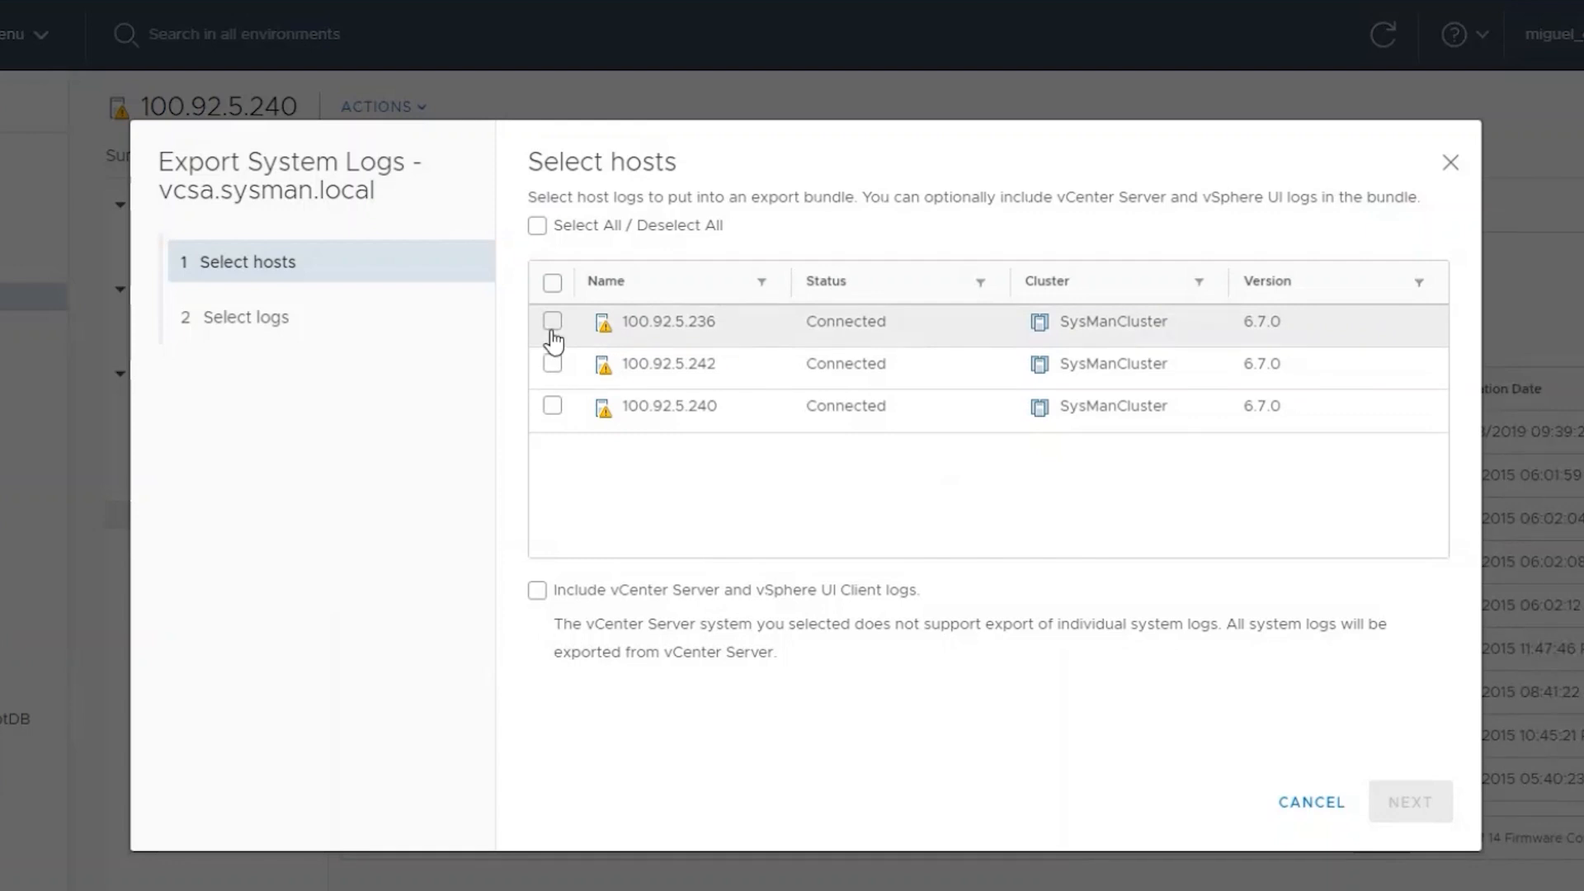
Step: Select host 100.92.5.242 plus vCenter Server and vSphere UI Client logs, and proceed to export
left_click(551, 363)
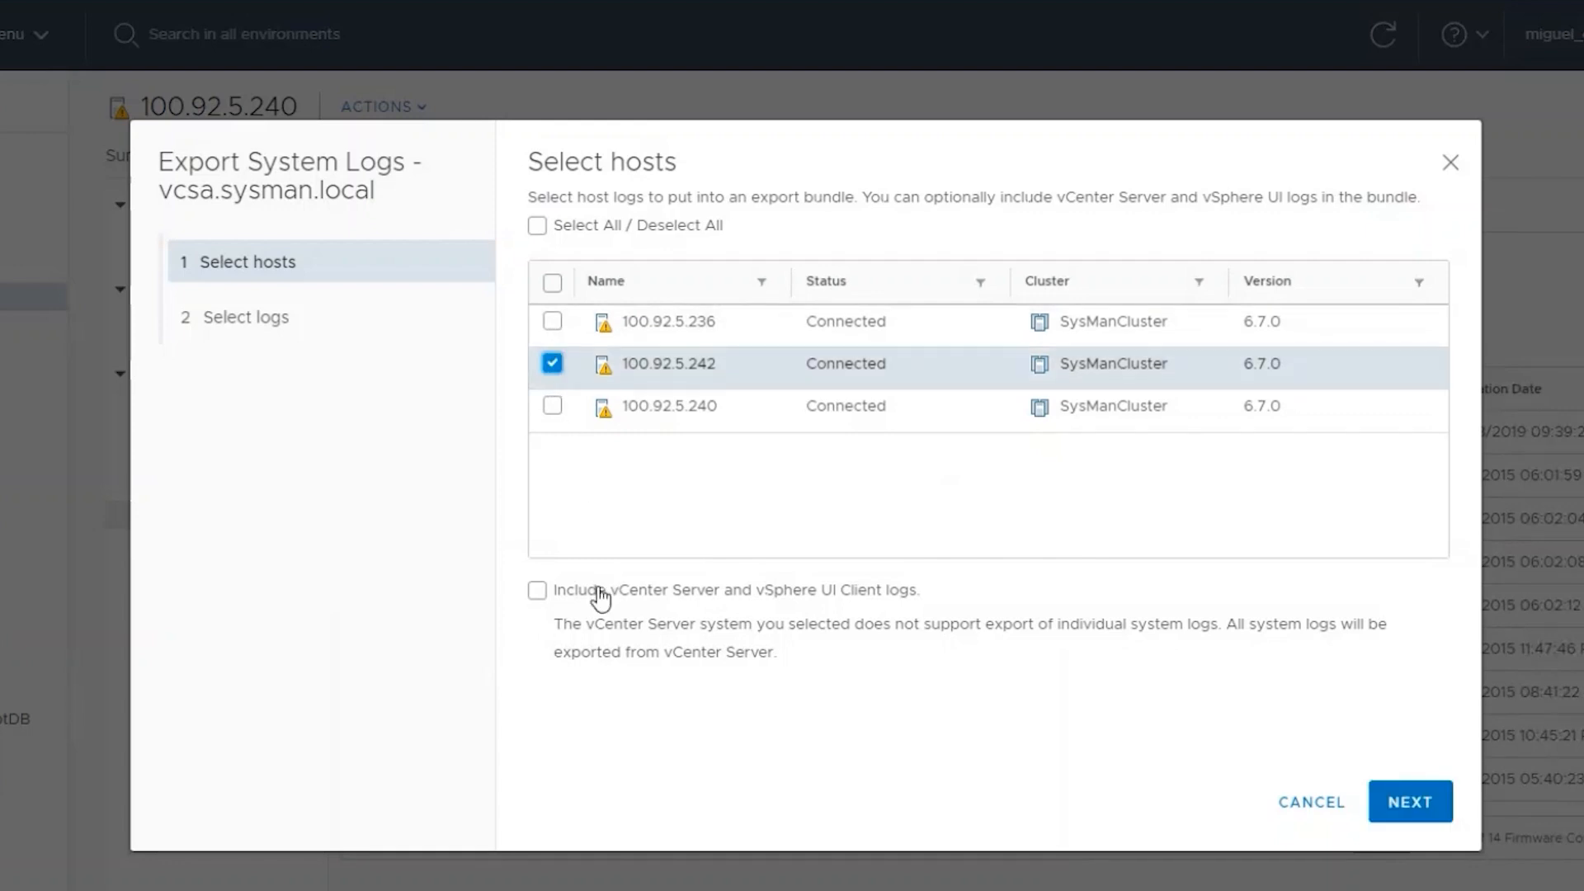
mouse_move(570, 598)
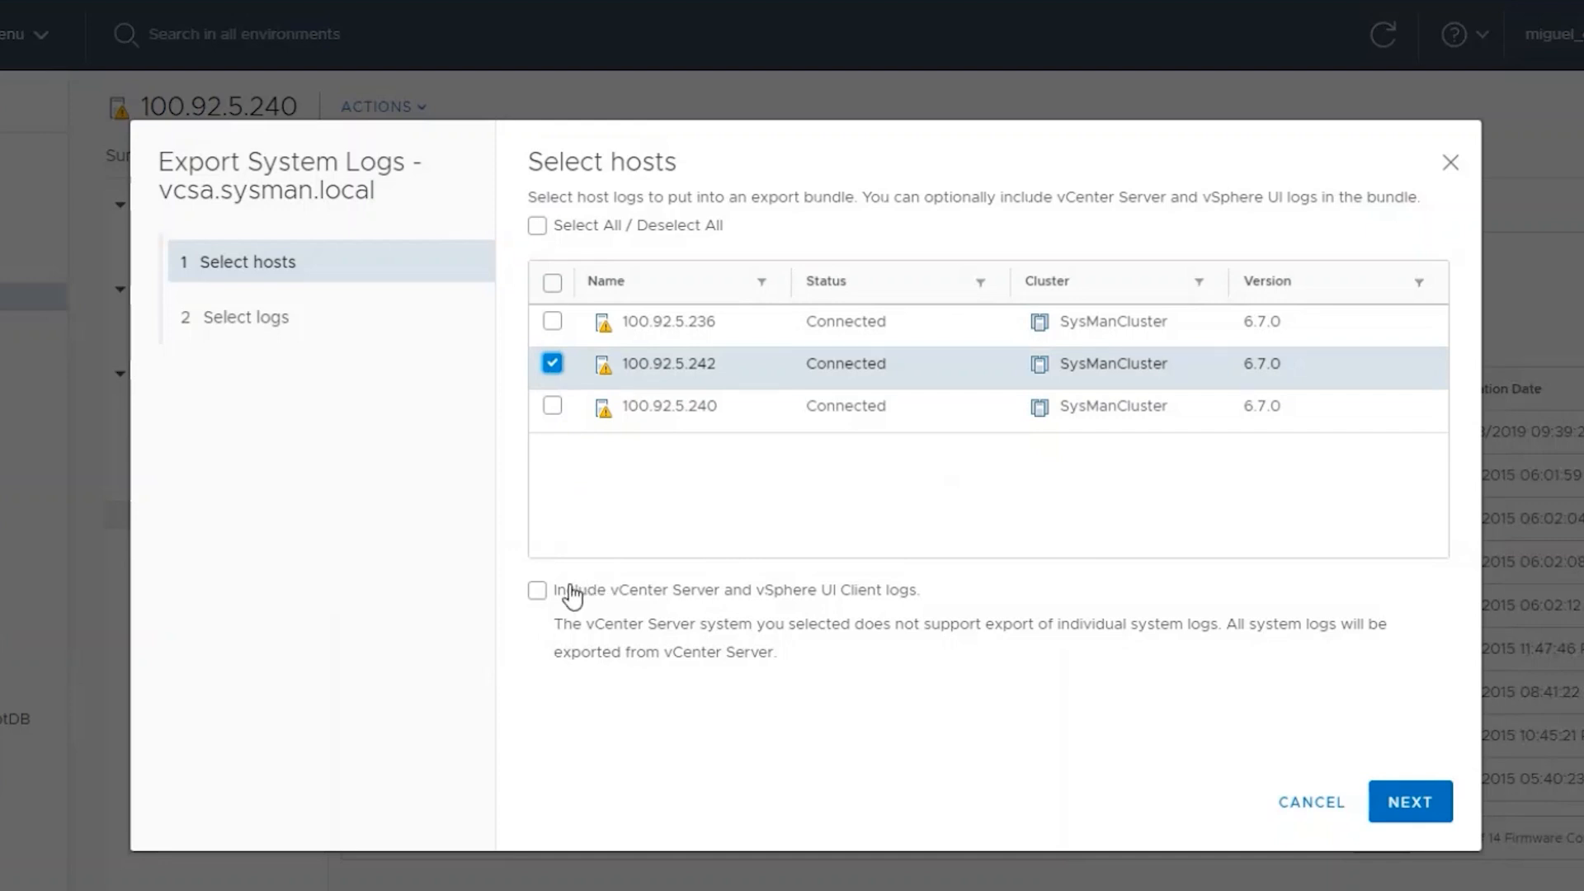
left_click(537, 590)
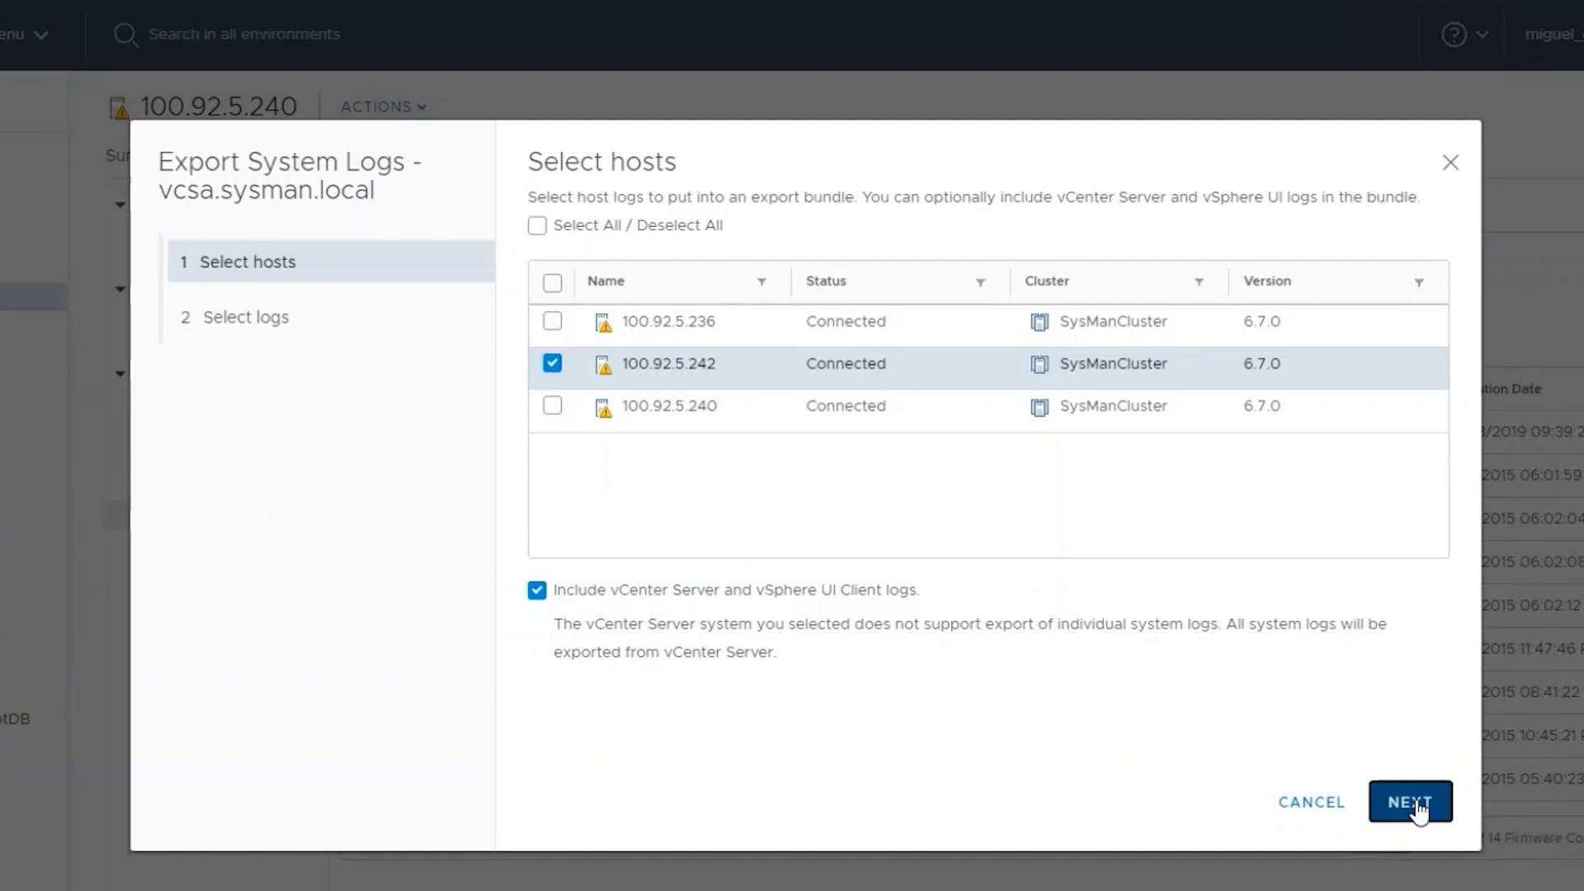
left_click(1413, 801)
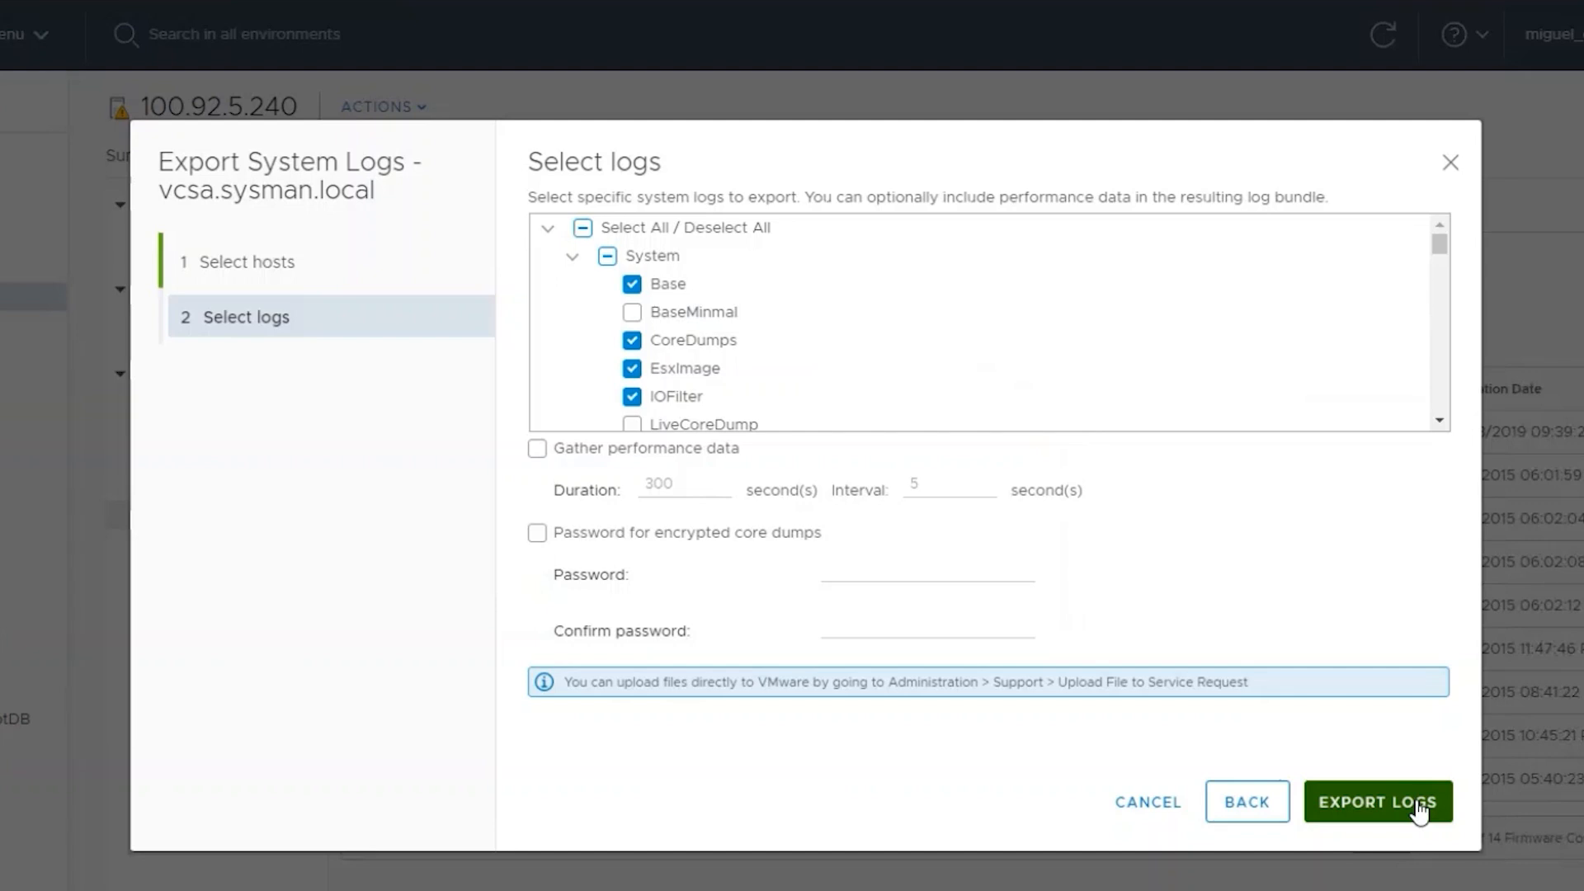
scroll("down", 3)
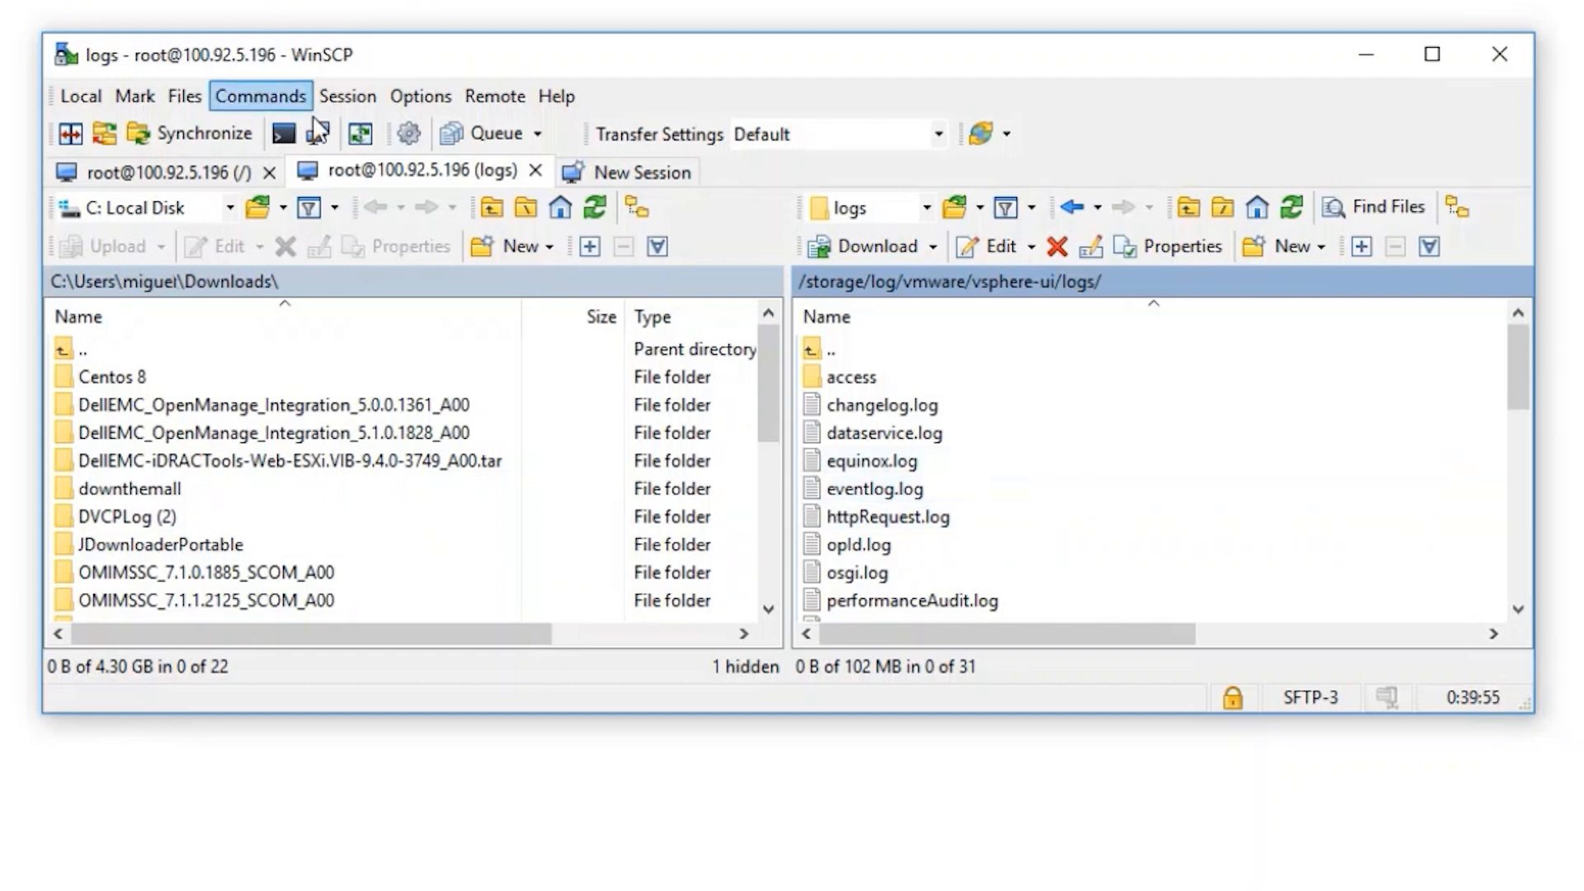
Step: Select vsphere_client_virgo.log in the remote /storage/log/vmware/vsphere-ui/logs/ pane
left_click(850, 377)
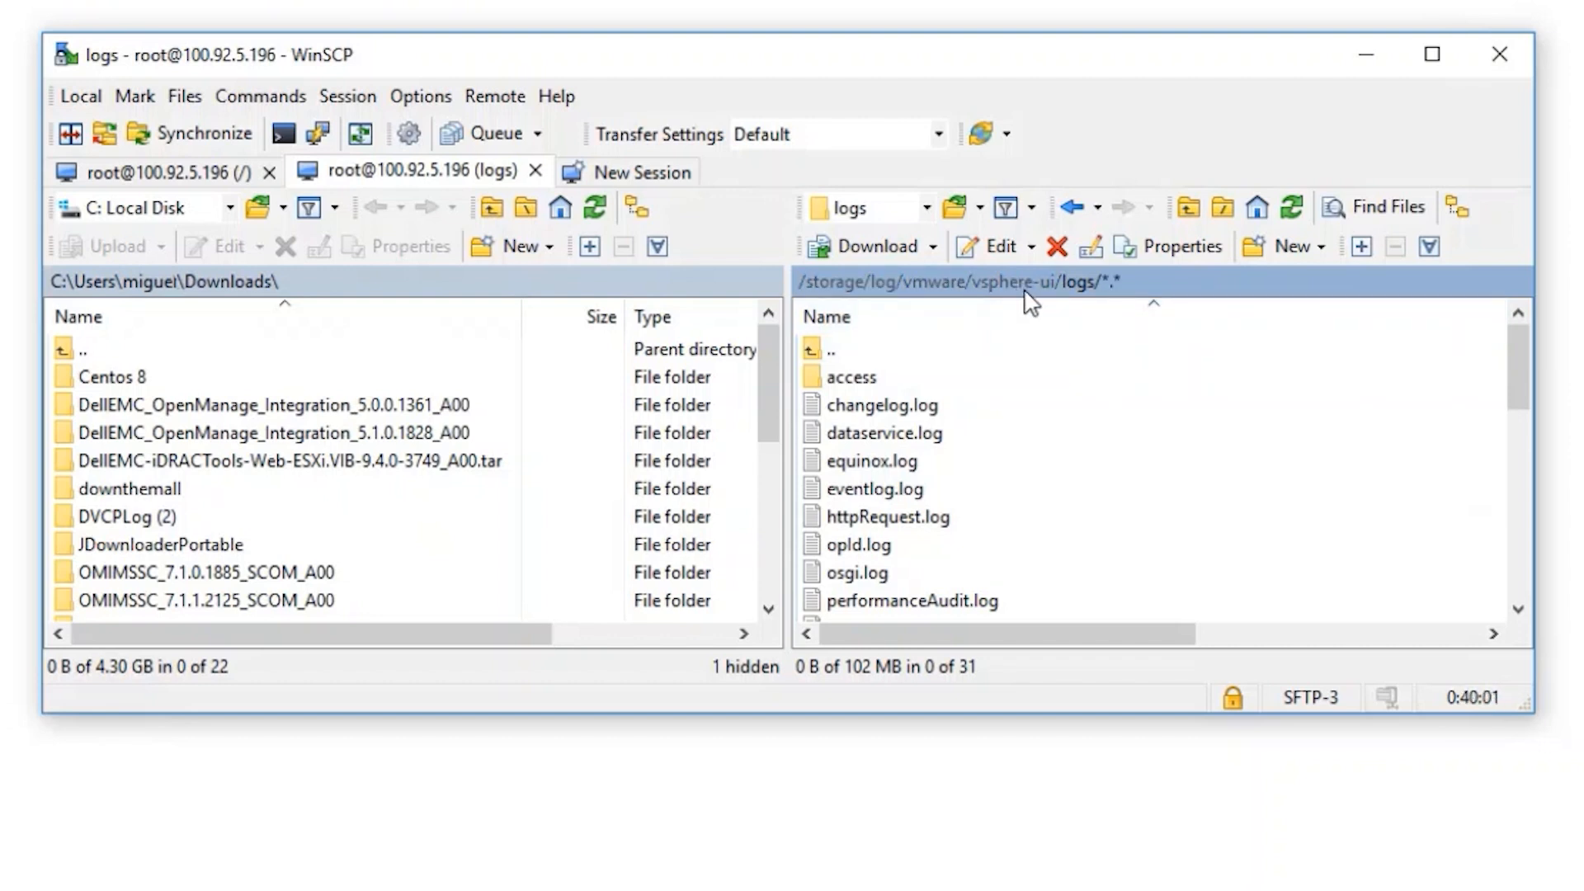
mouse_move(1074, 310)
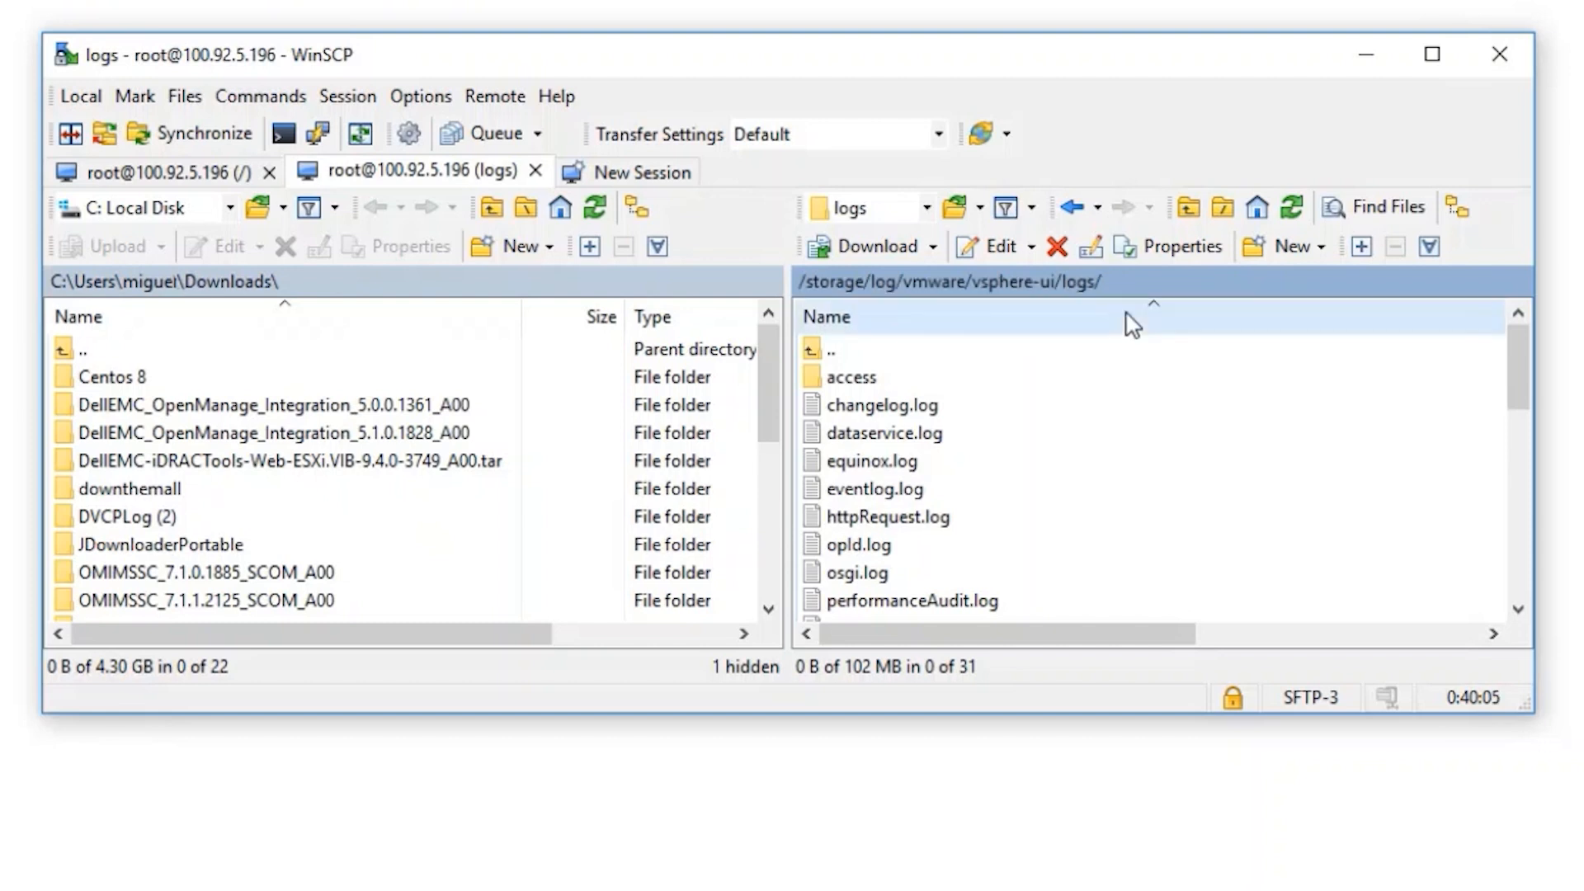
left_click(884, 433)
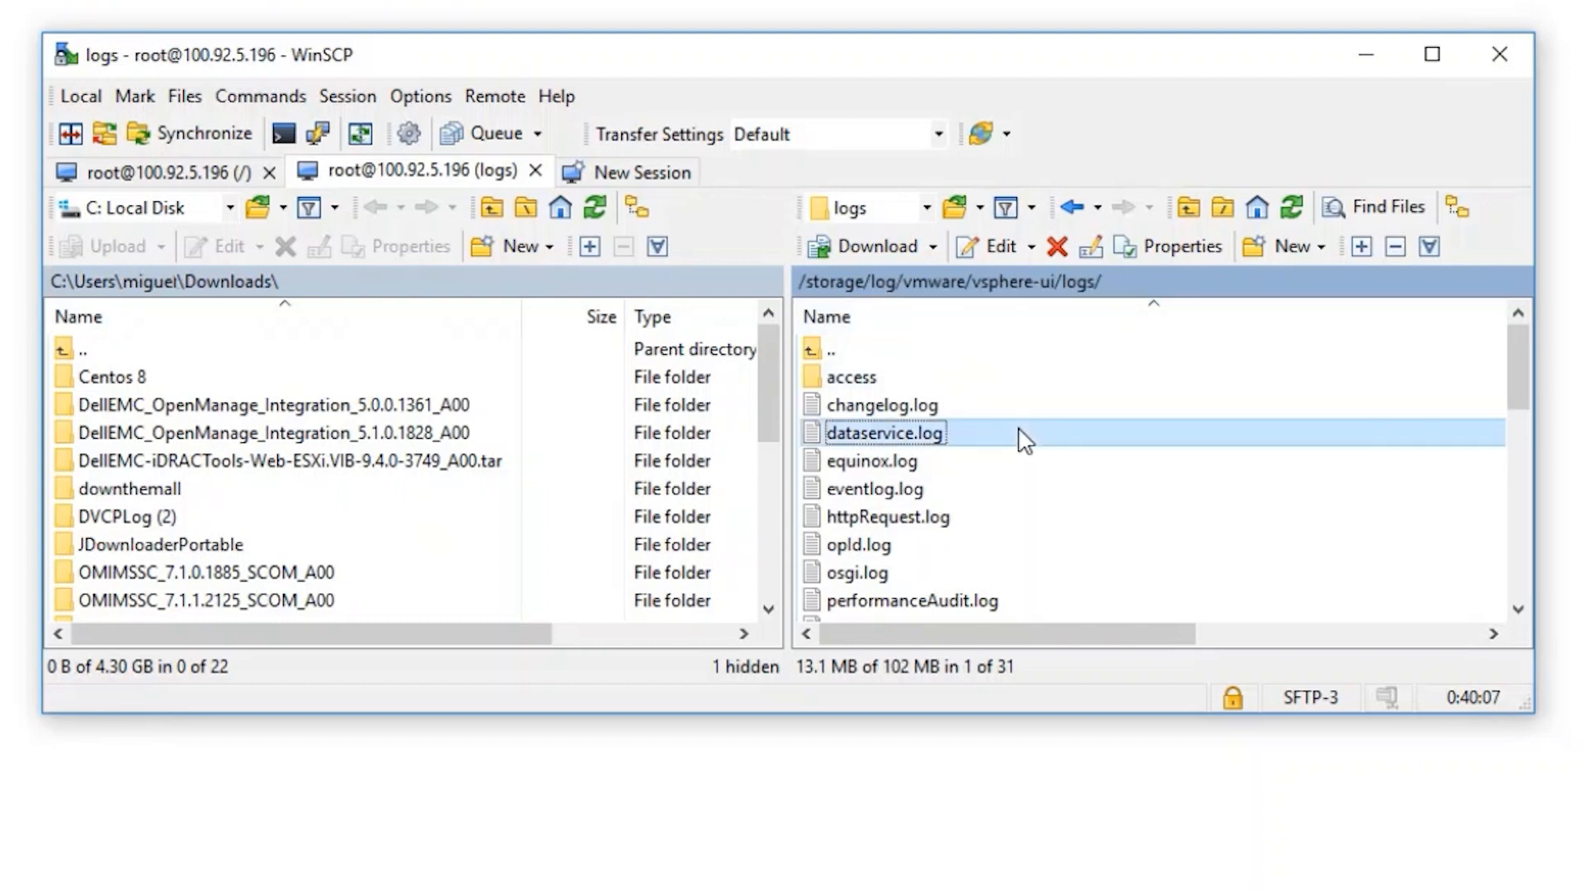
scroll("down", 3)
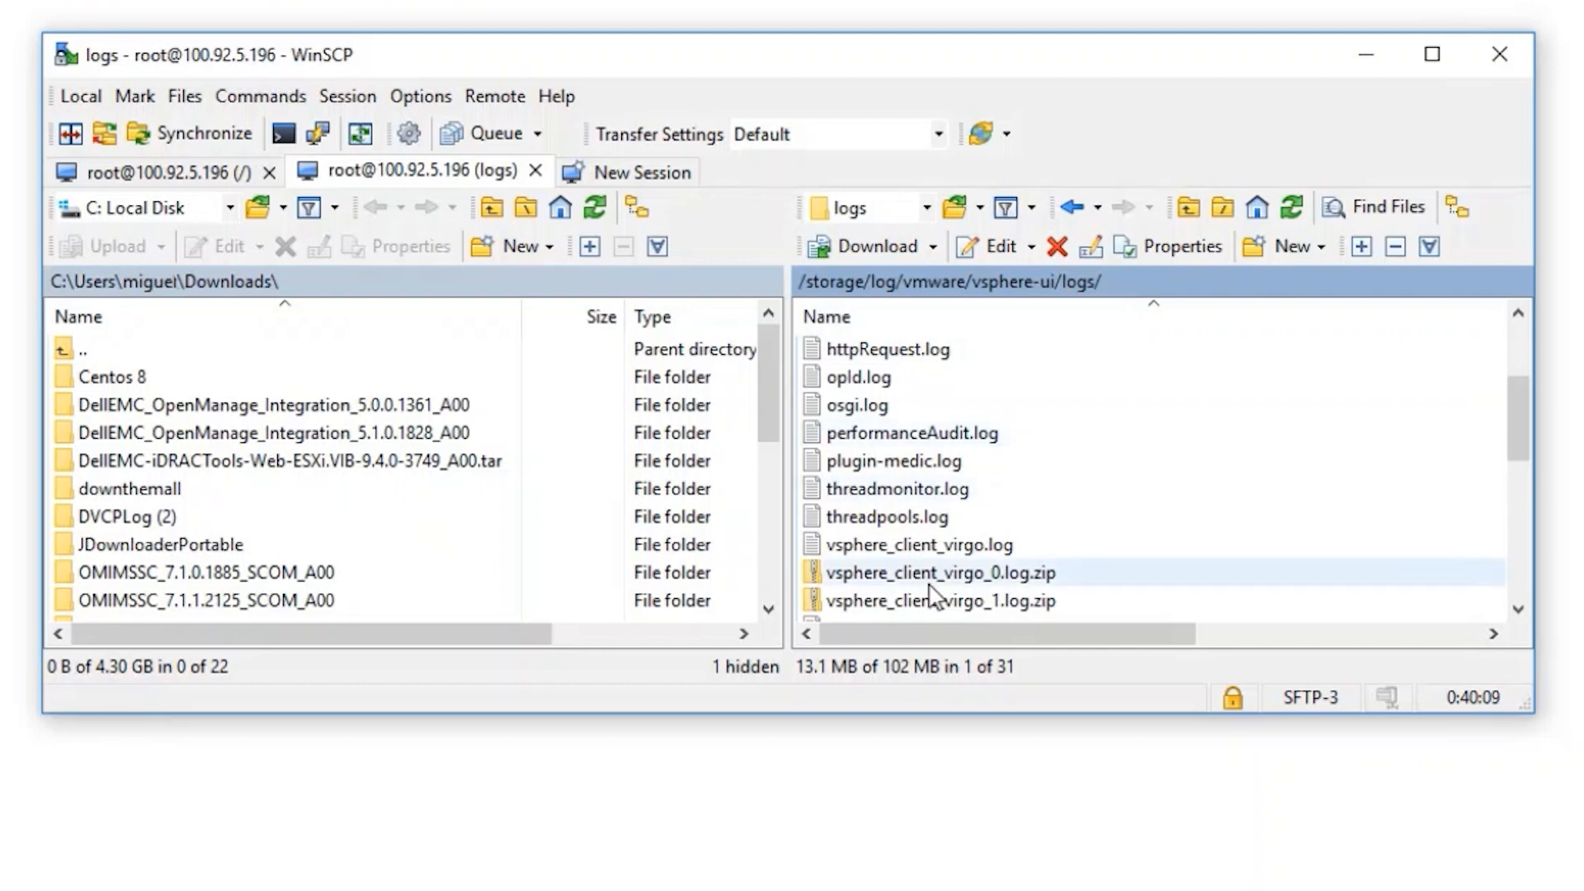
left_click(910, 545)
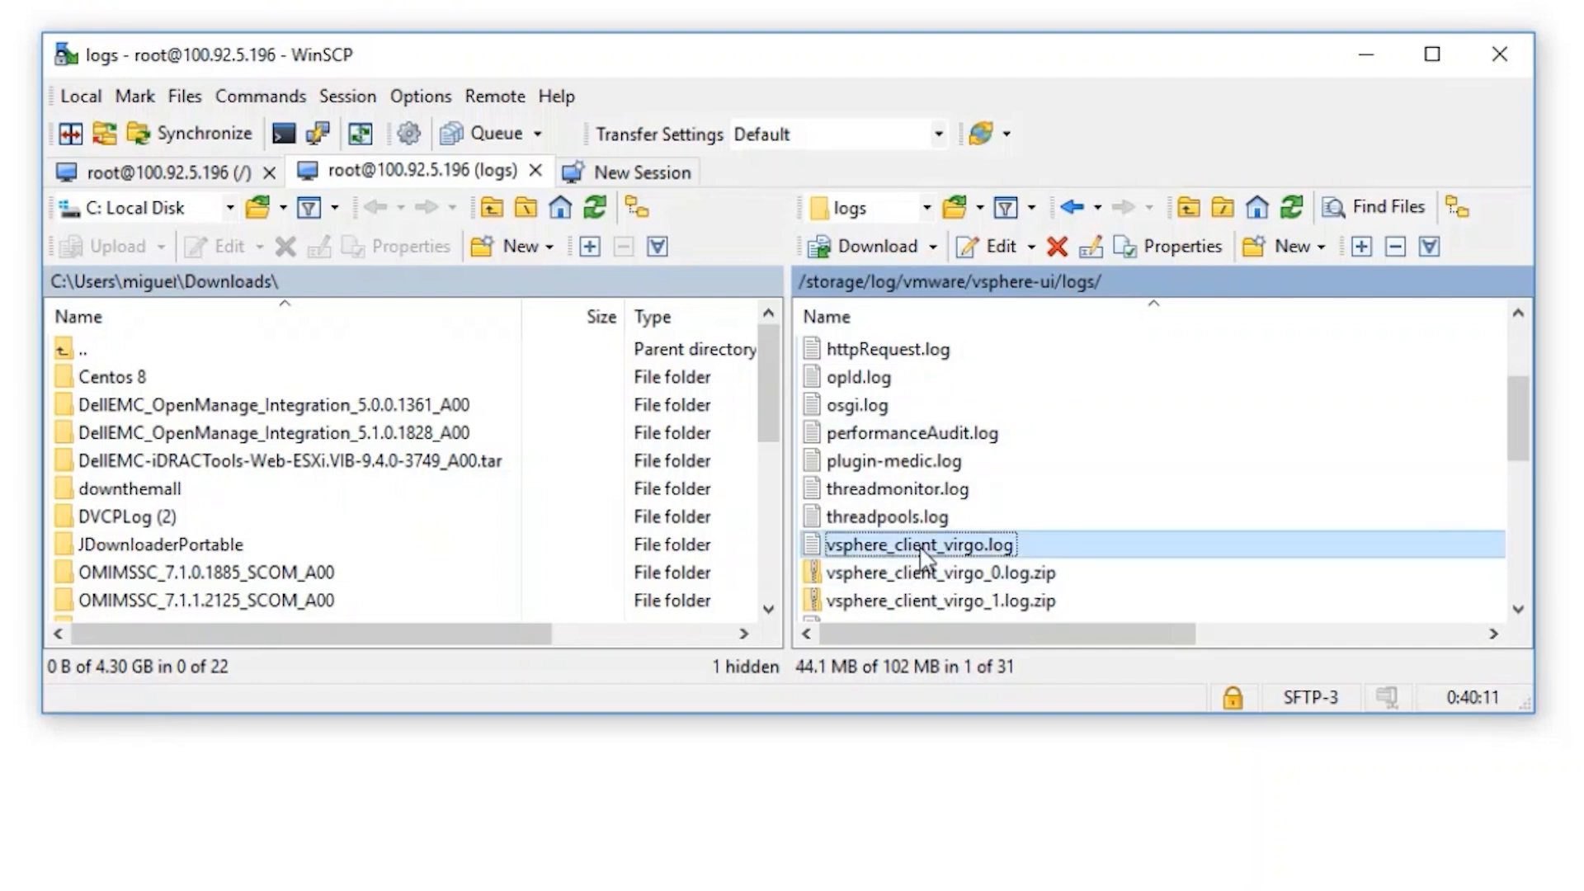